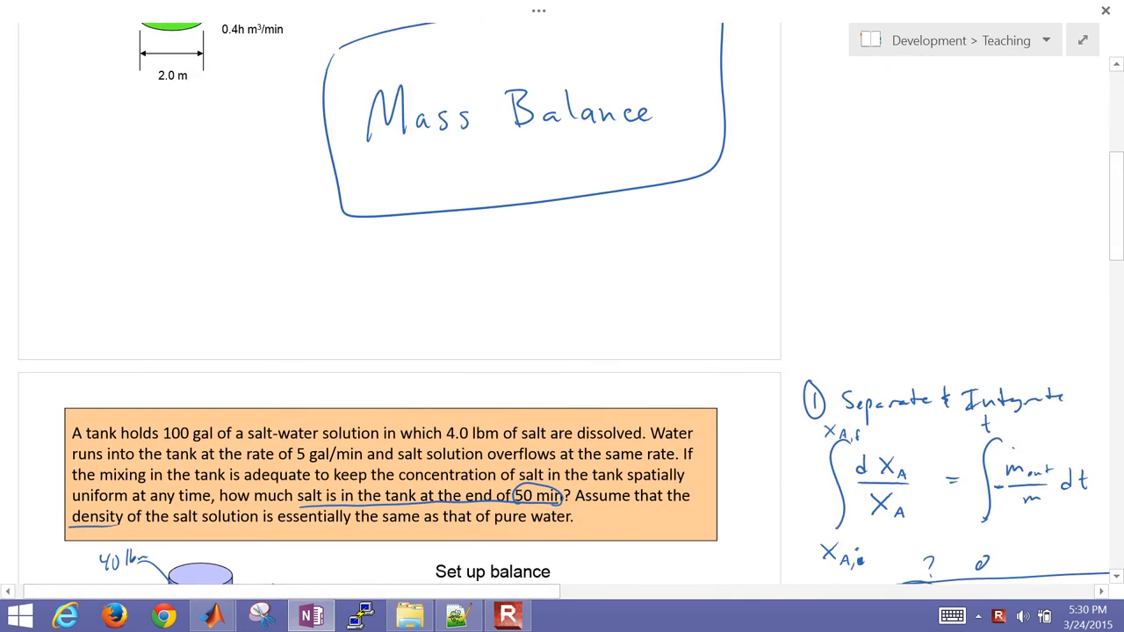
# Scroll past the tank problems to the oil funnel problem with its 30° cone angle.
pyautogui.scroll(3)
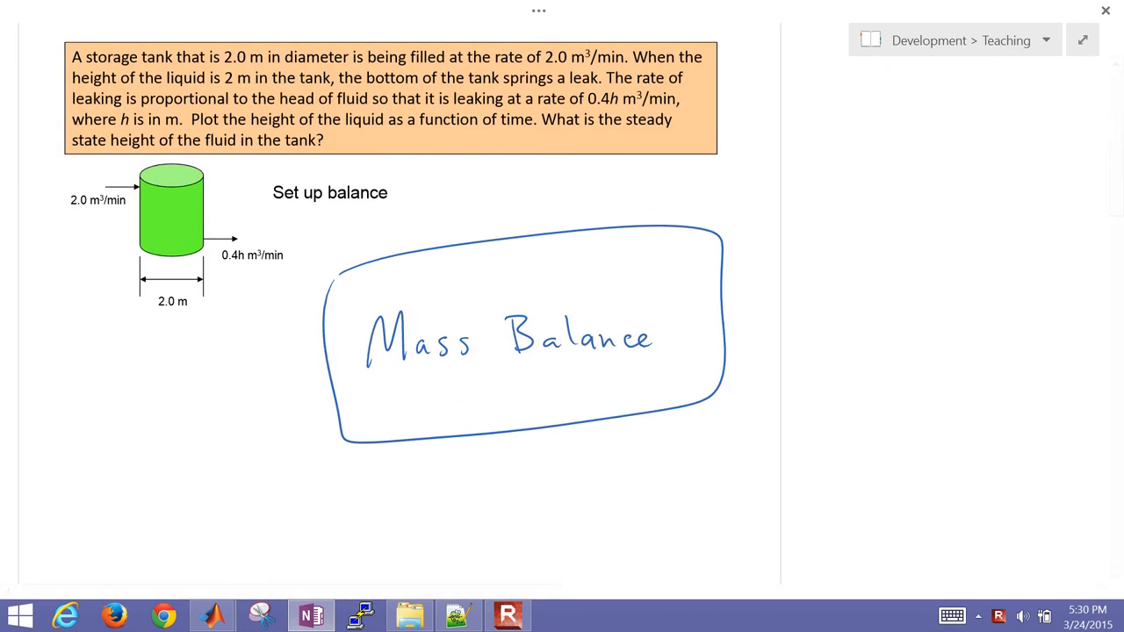
pyautogui.scroll(3)
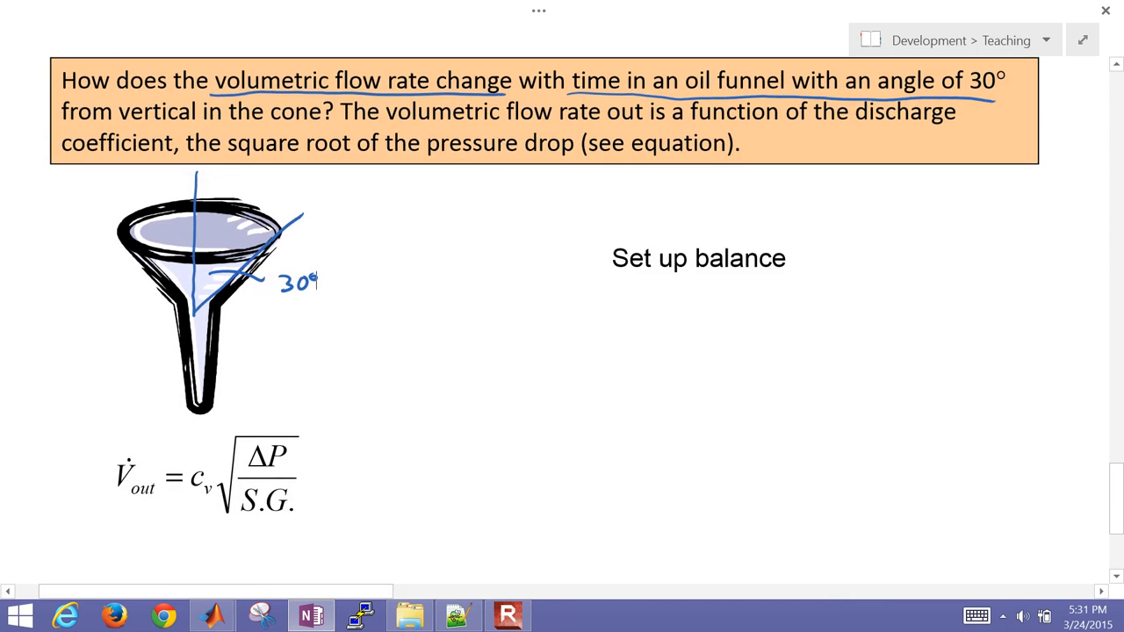
# Circle the V_out equation, arrow from the funnel, and ink ρ dV/dt = −ρ V̇out.
pyautogui.moveTo(101, 448); pyautogui.dragTo(351, 518)
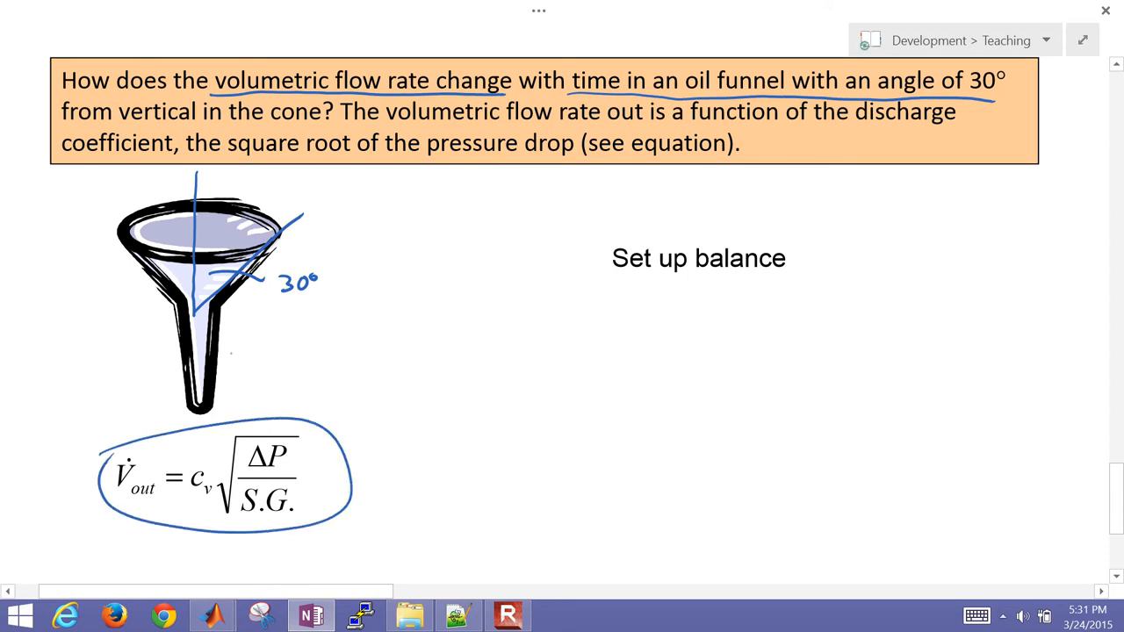
pyautogui.moveTo(232, 356); pyautogui.dragTo(233, 395)
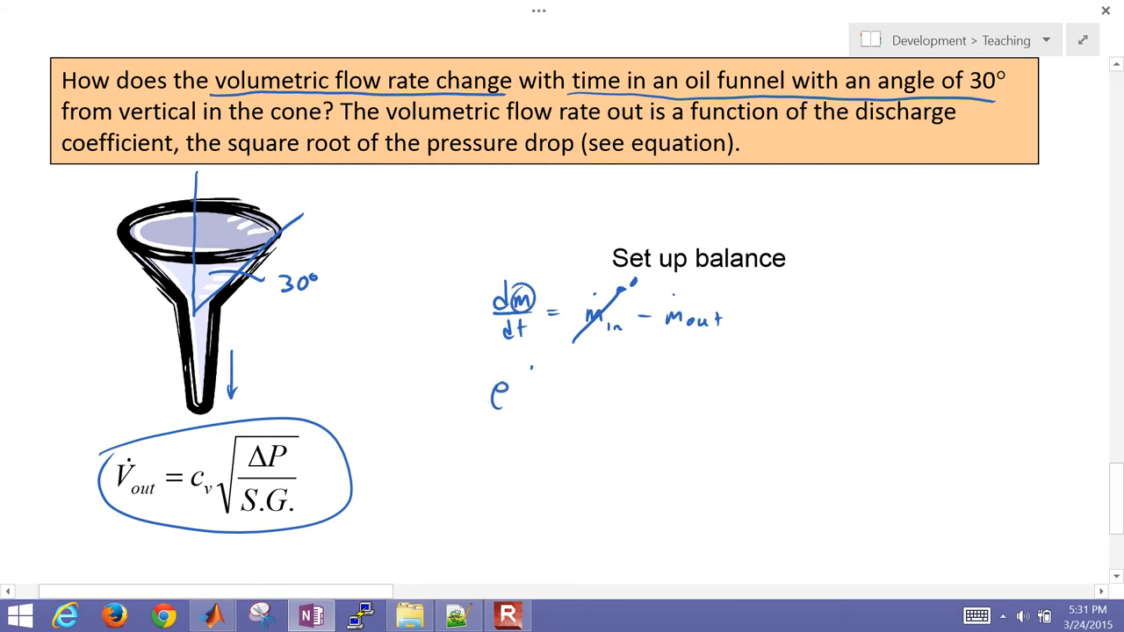
pyautogui.moveTo(545, 386)
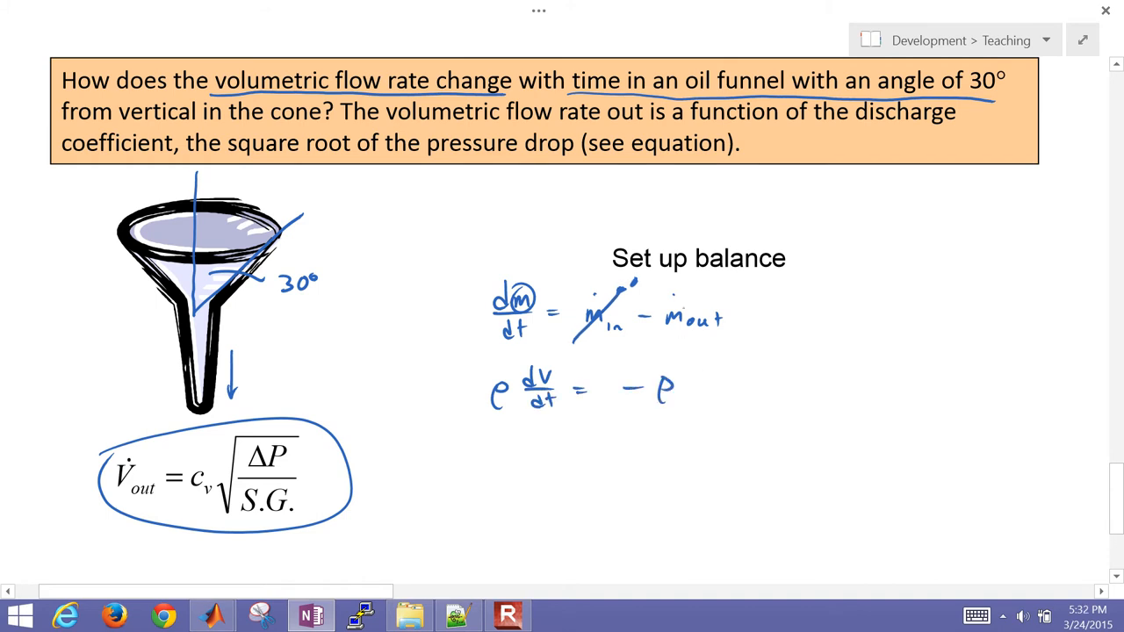
pyautogui.write('V_out')
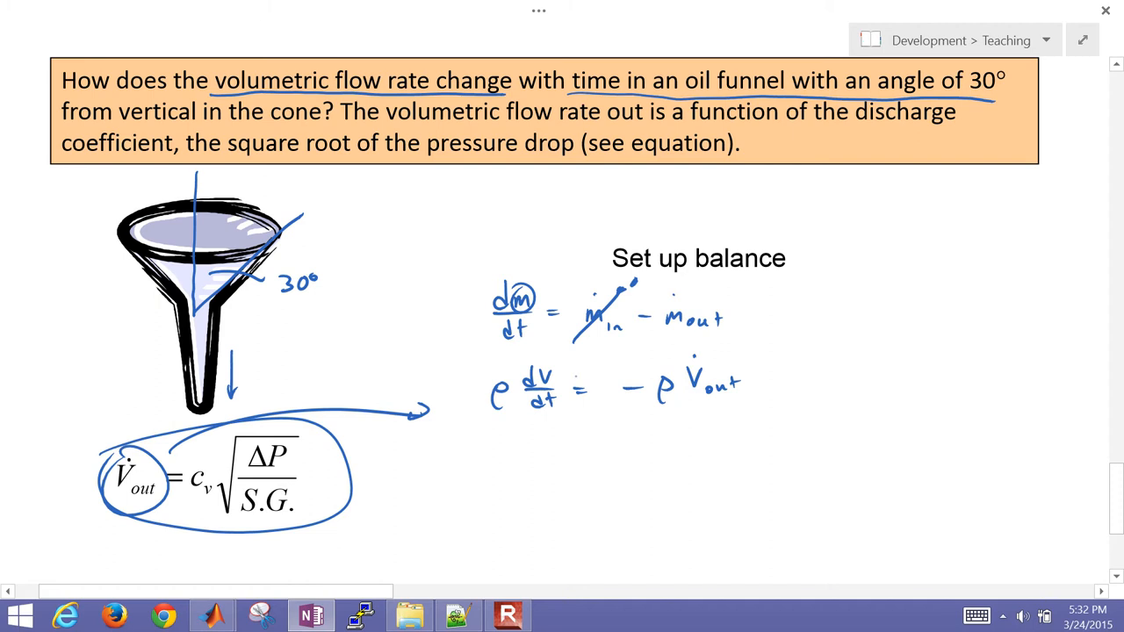
# Ink V = πr²h and tan θ = r/h, reduce to V = πh³/3, and link it to the balance.
pyautogui.click(861, 294)
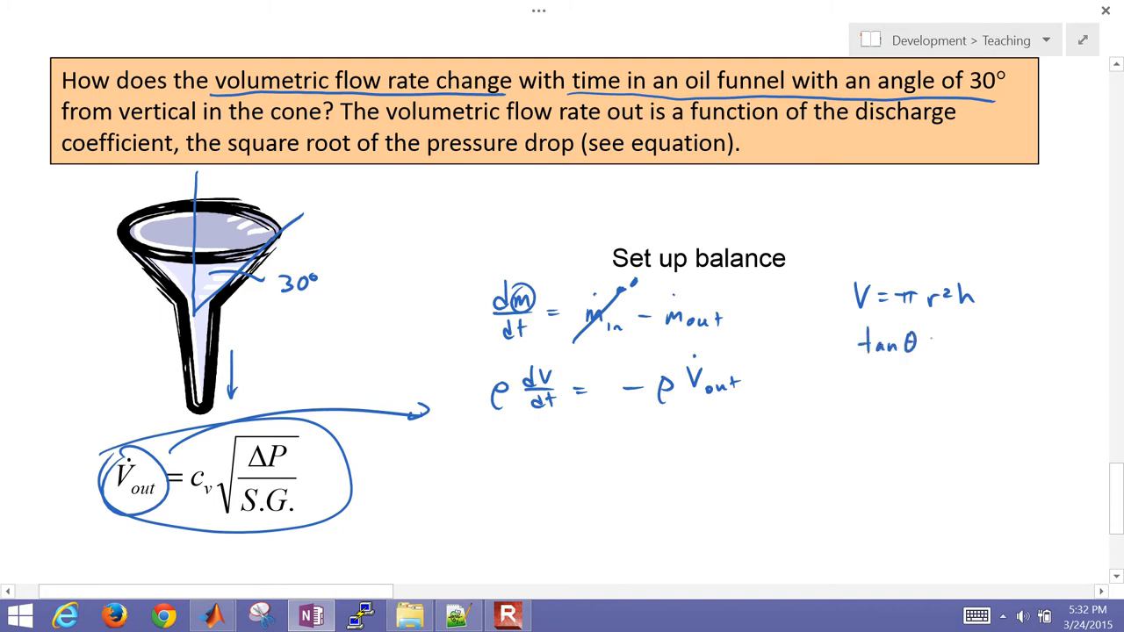
pyautogui.write('= r/h')
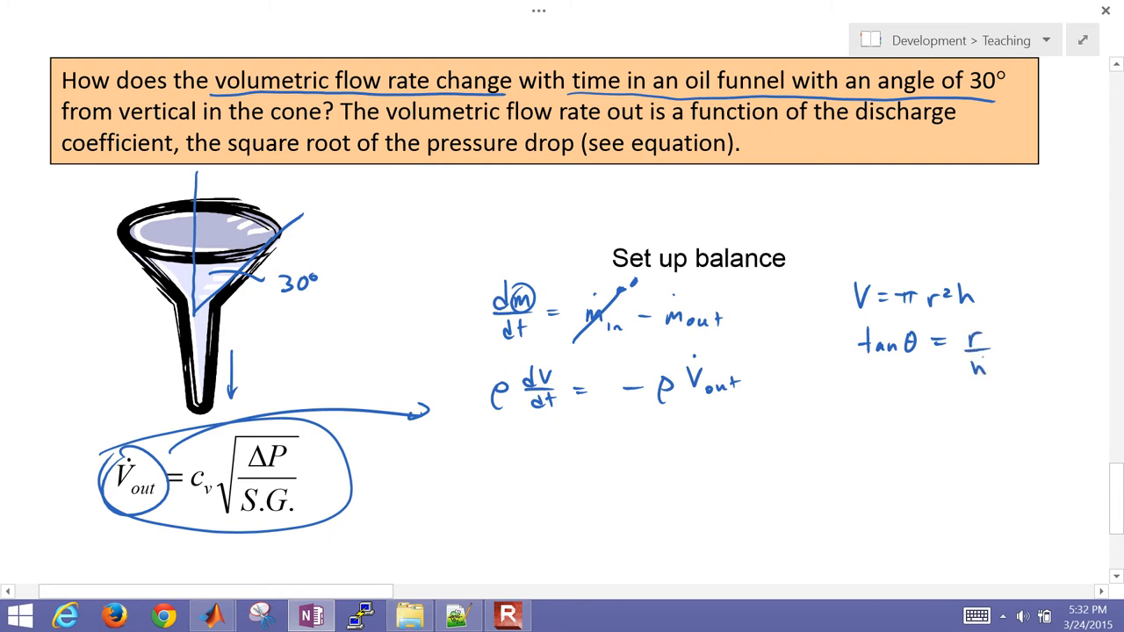
pyautogui.scroll(3)
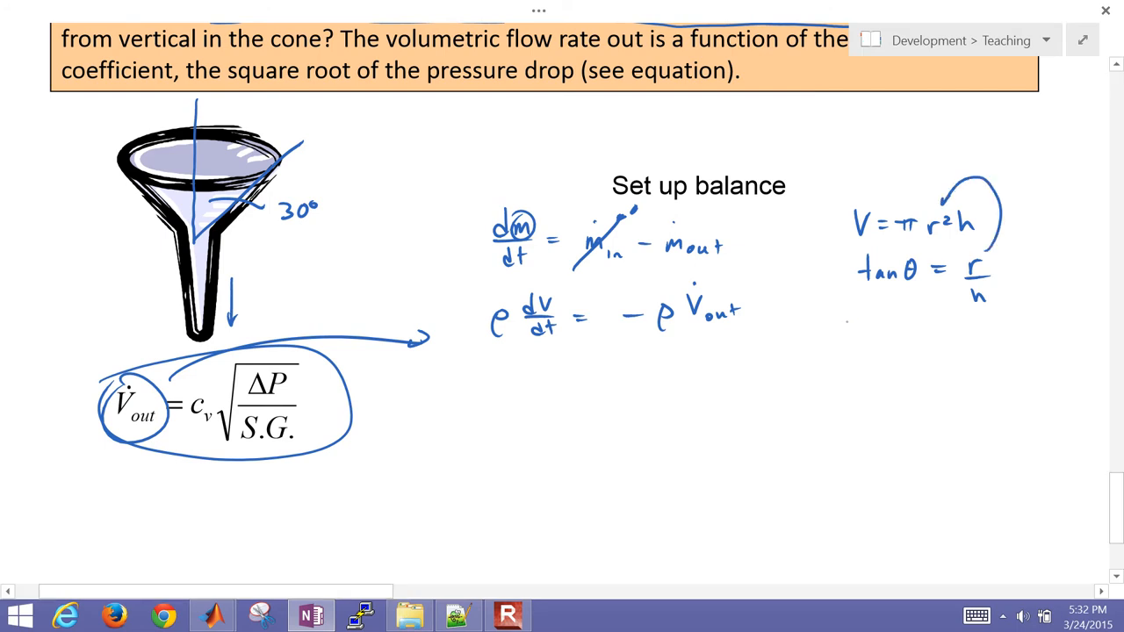
pyautogui.write('V = π')
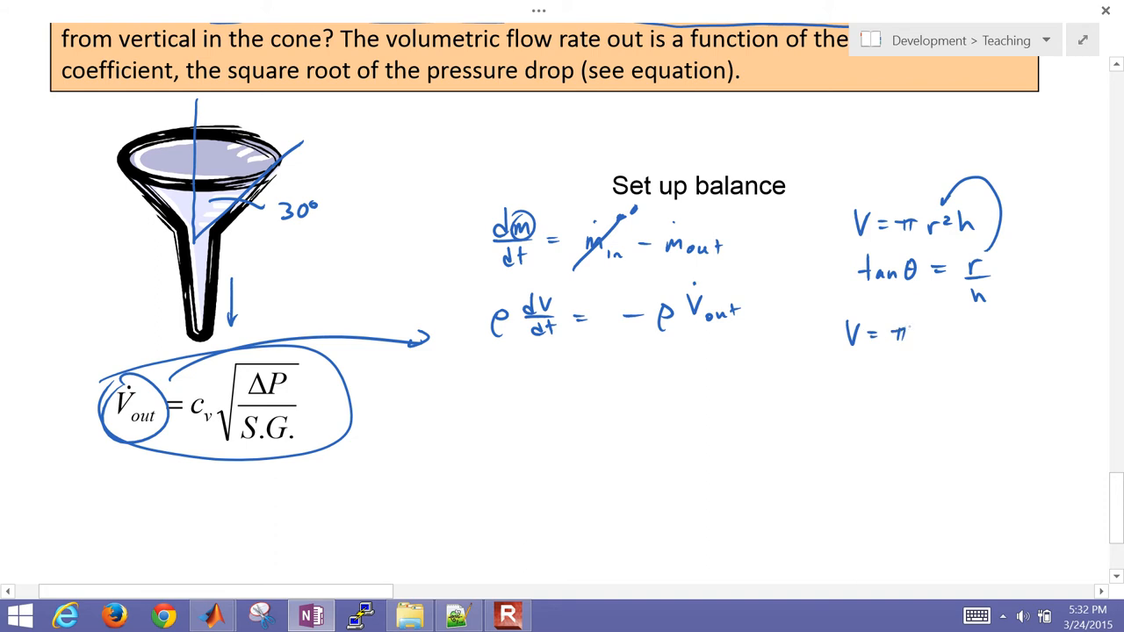
pyautogui.write('h³')
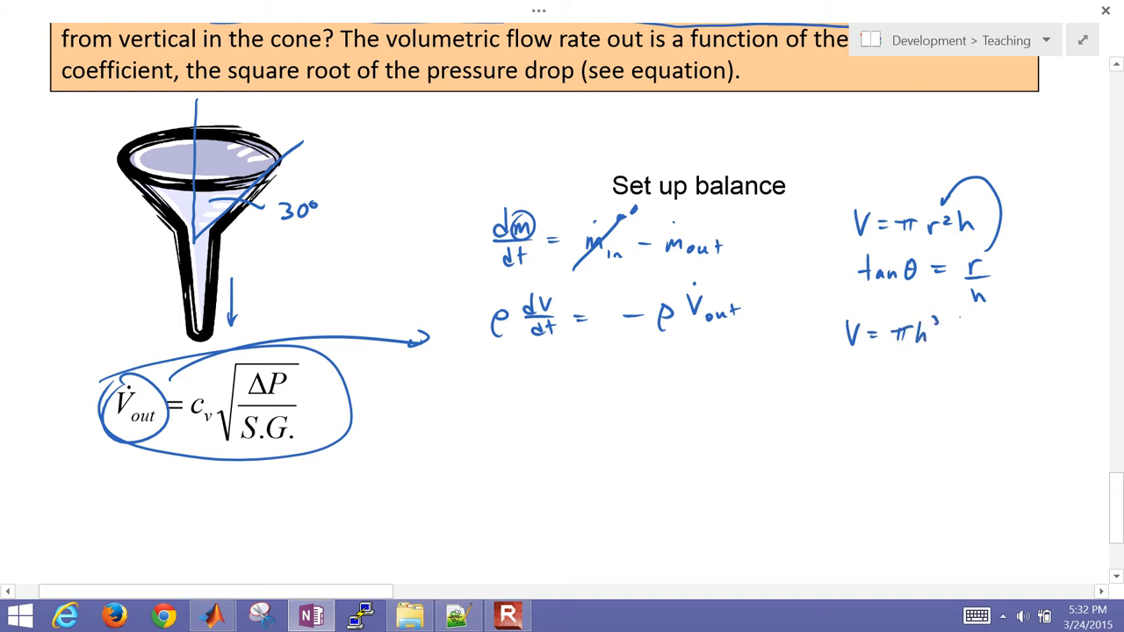
pyautogui.write('(tan θ')
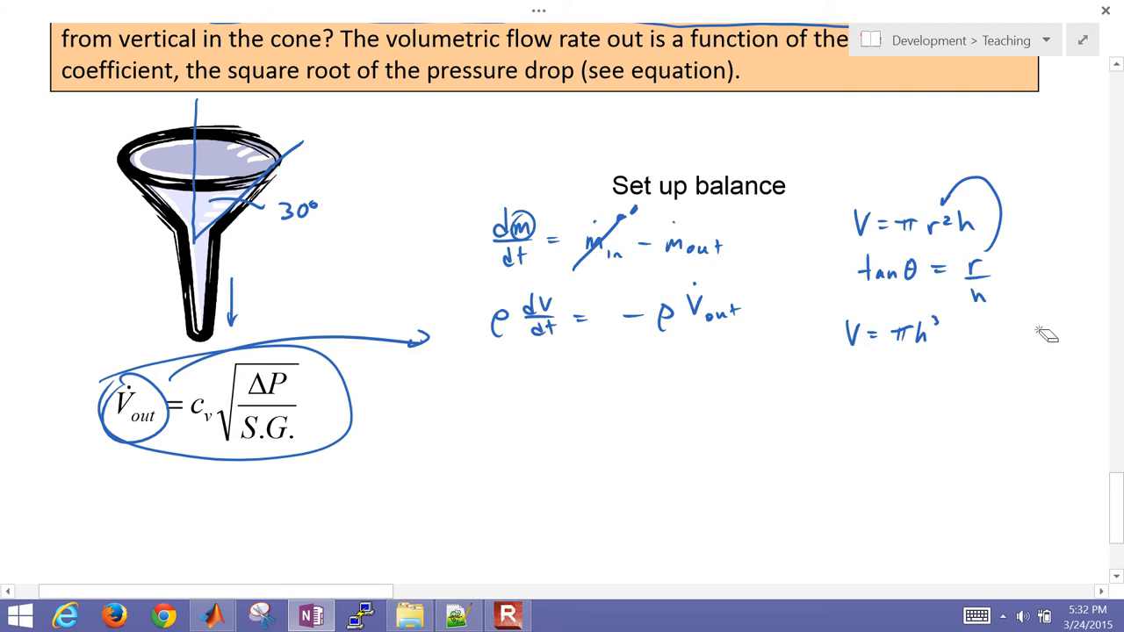
pyautogui.moveTo(887, 352); pyautogui.dragTo(931, 351)
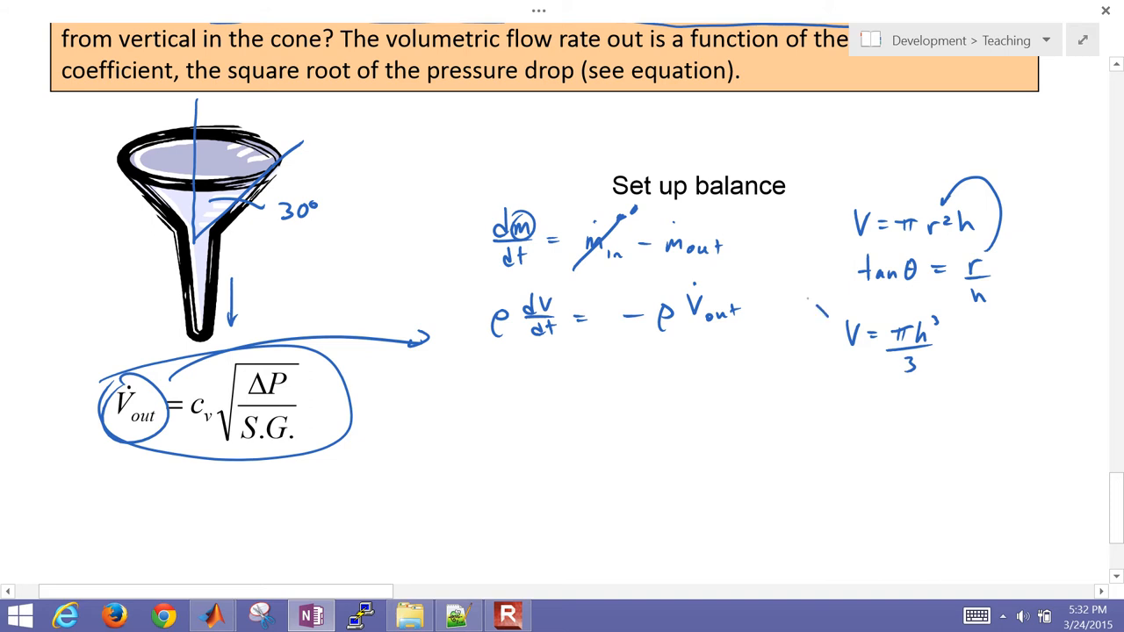
pyautogui.moveTo(567, 286); pyautogui.dragTo(830, 316)
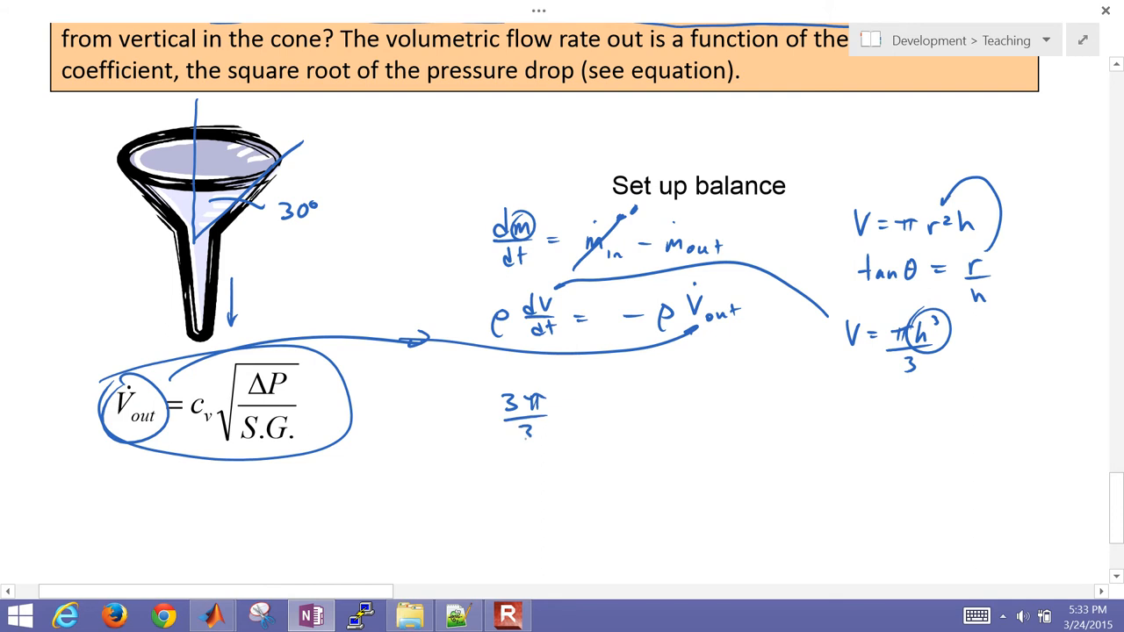
# Substitute V = πh³/3 into the balance, inking πh² dh/dt = −Cv√(ρg/S.G.) h^½.
pyautogui.moveTo(557, 412); pyautogui.dragTo(580, 400)
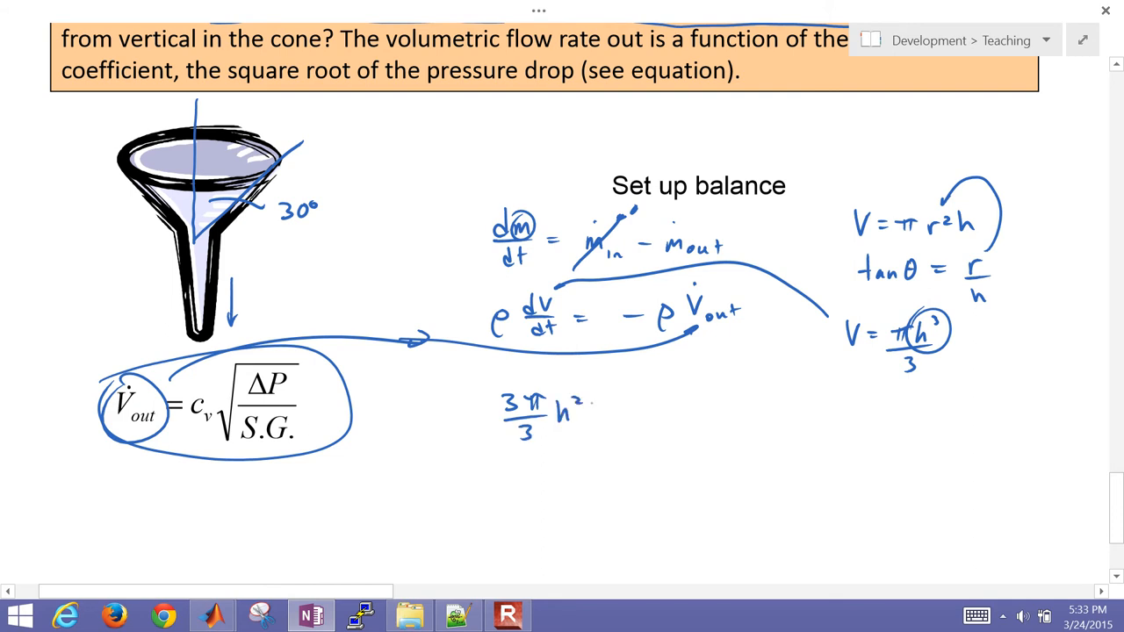
pyautogui.write('dl')
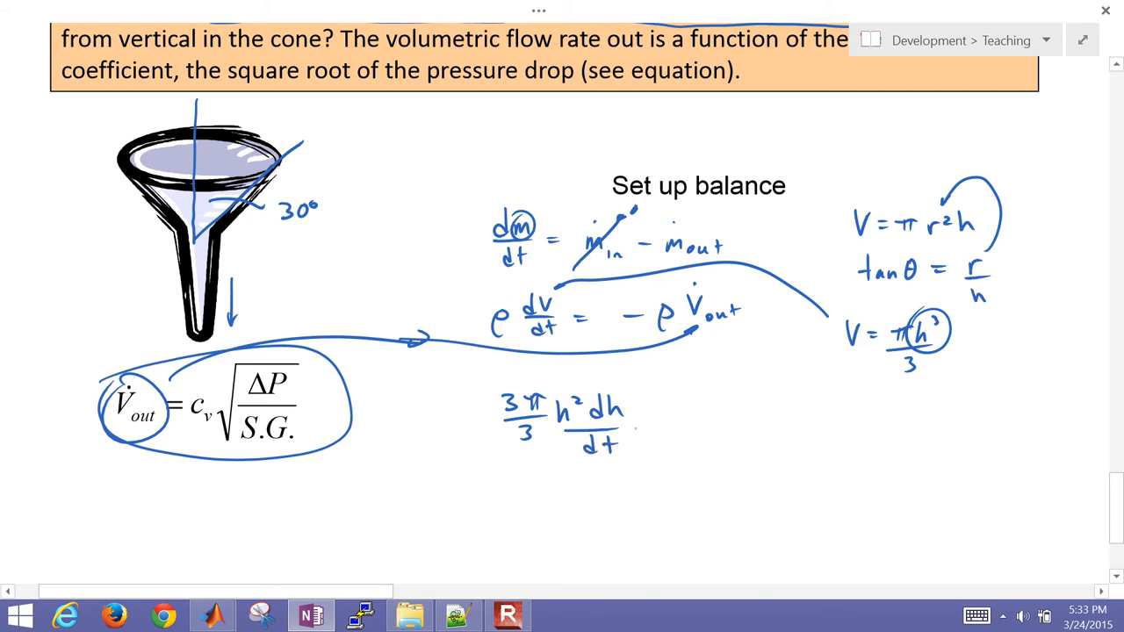
pyautogui.click(645, 426)
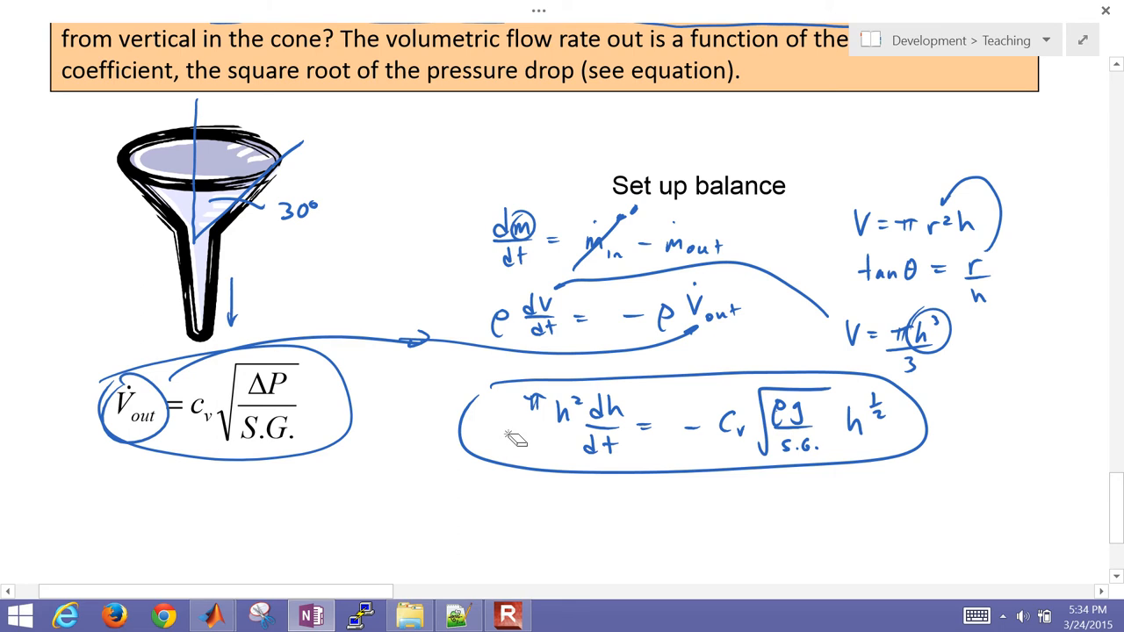
pyautogui.scroll(-3)
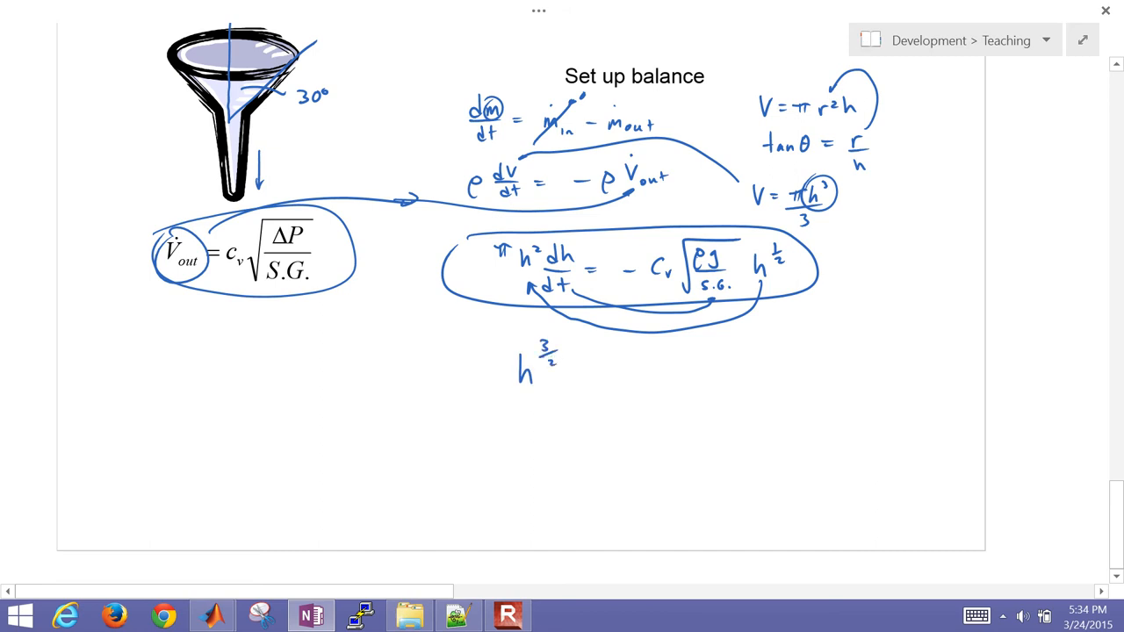
# Handwrite ∫ h^(3/2) dh from h1 to h2 = −Cv√(ρg/S.G.)/π ∫ dt below the circled equation.
pyautogui.moveTo(571, 369); pyautogui.dragTo(597, 374)
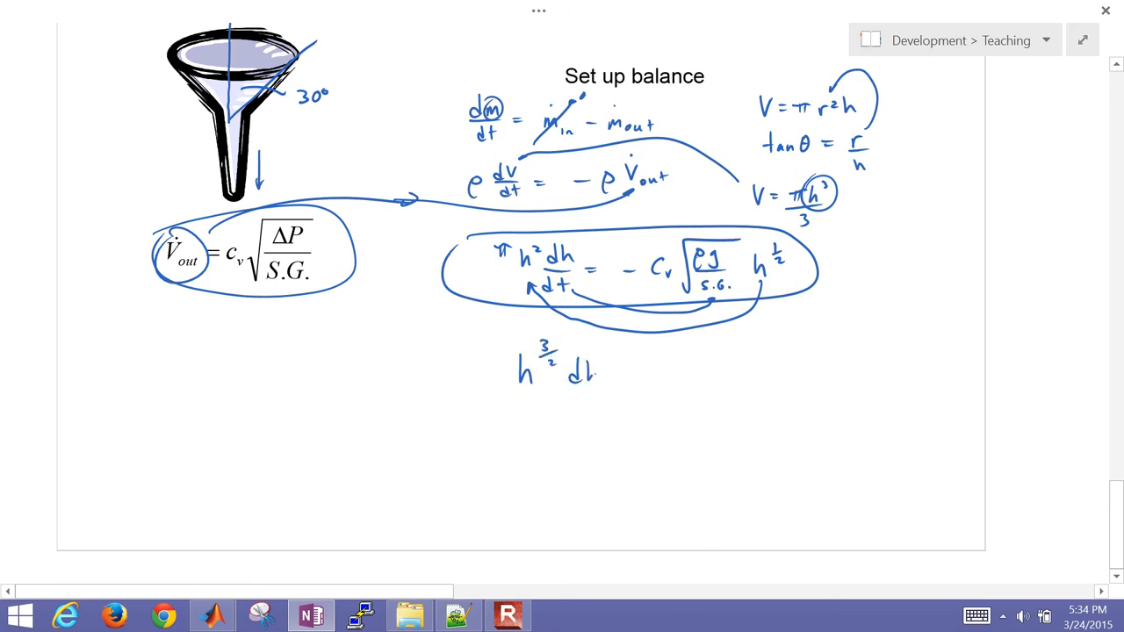
pyautogui.moveTo(500, 330); pyautogui.dragTo(504, 435)
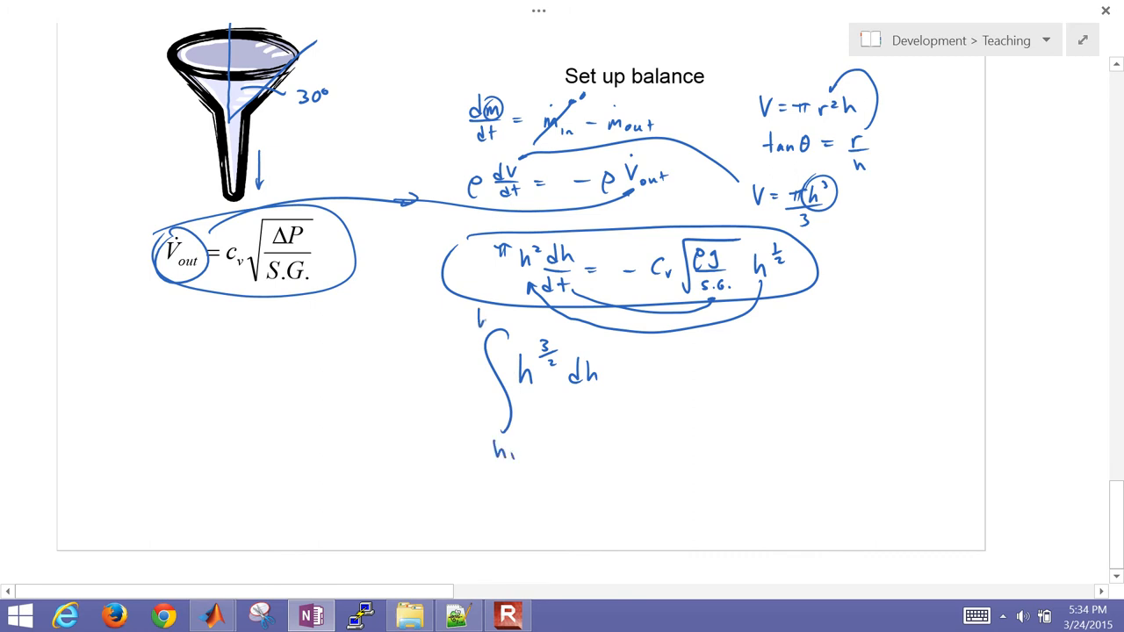
pyautogui.click(490, 318)
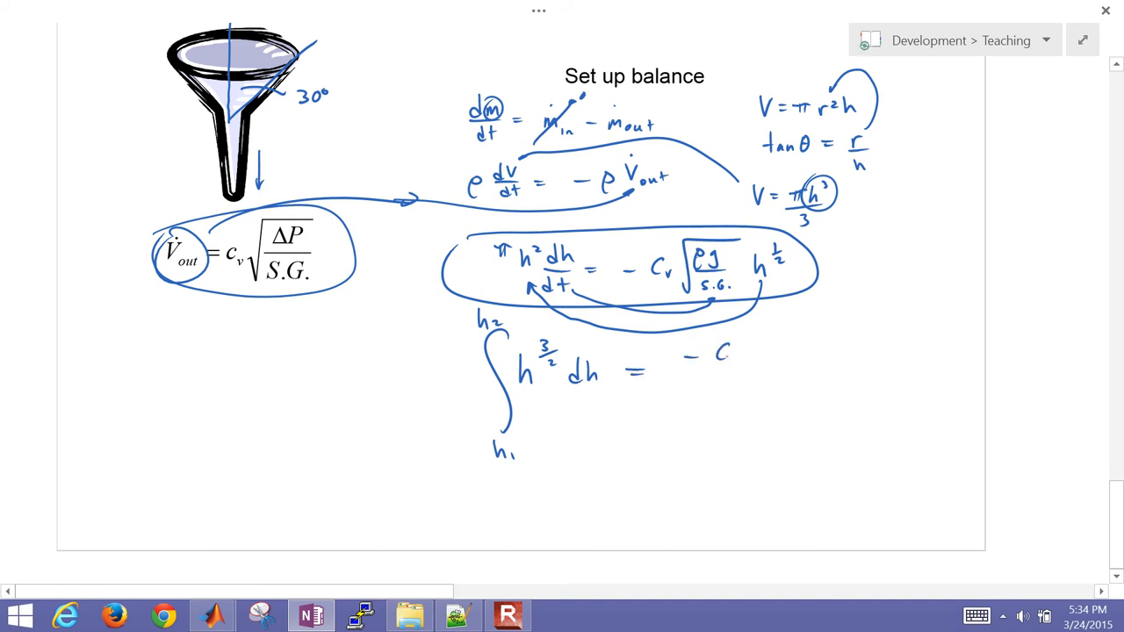
pyautogui.moveTo(711, 369); pyautogui.dragTo(790, 351)
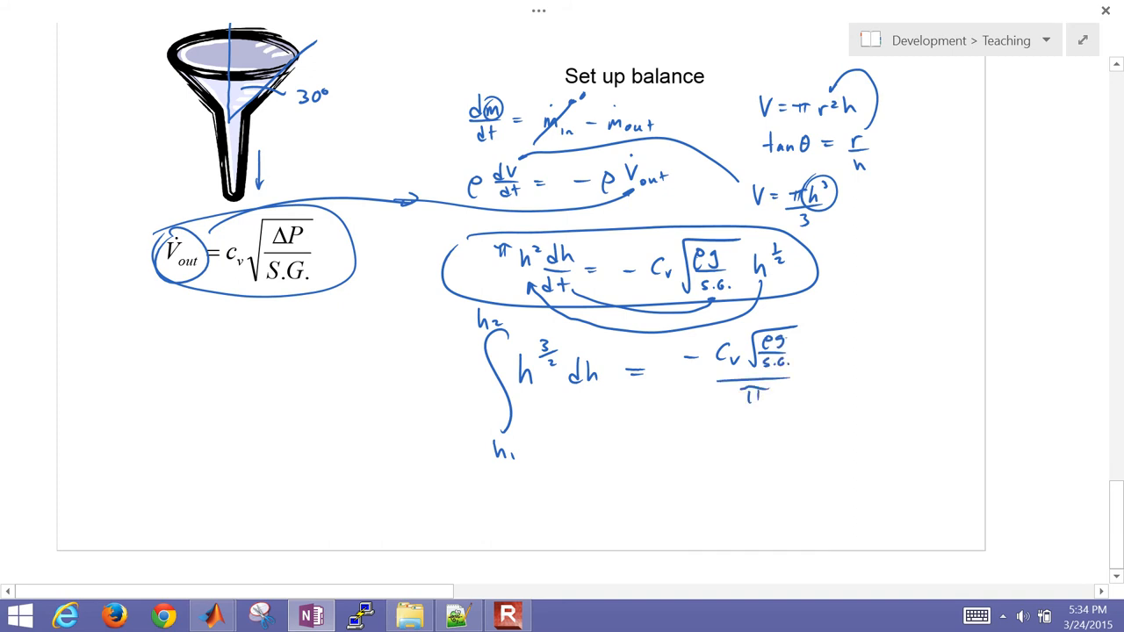
pyautogui.moveTo(821, 329); pyautogui.dragTo(821, 404)
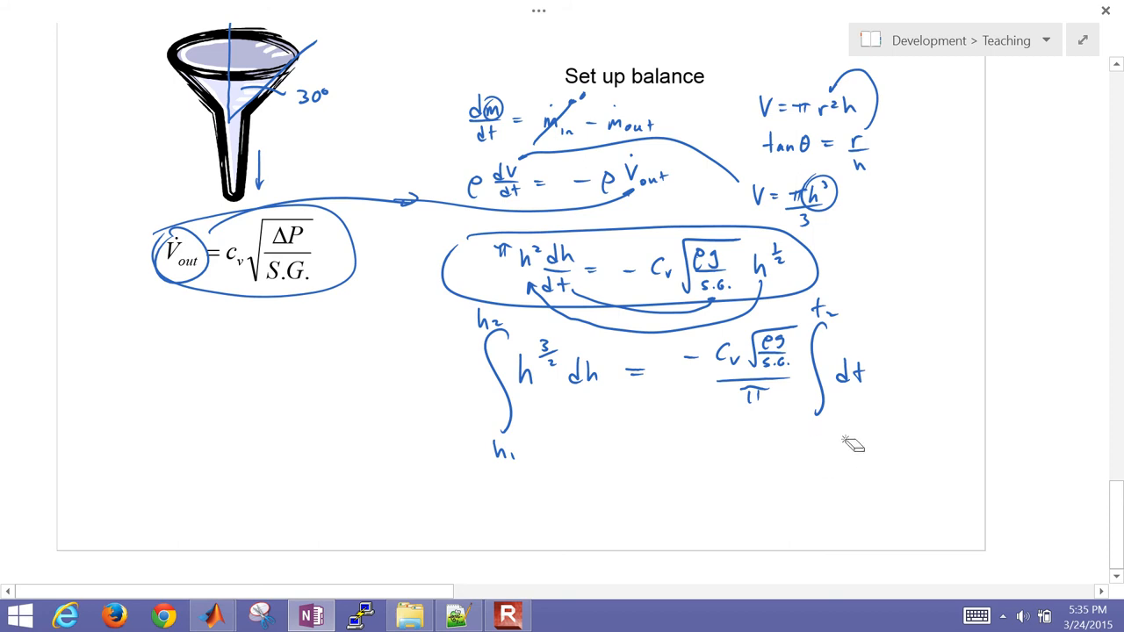
pyautogui.click(815, 432)
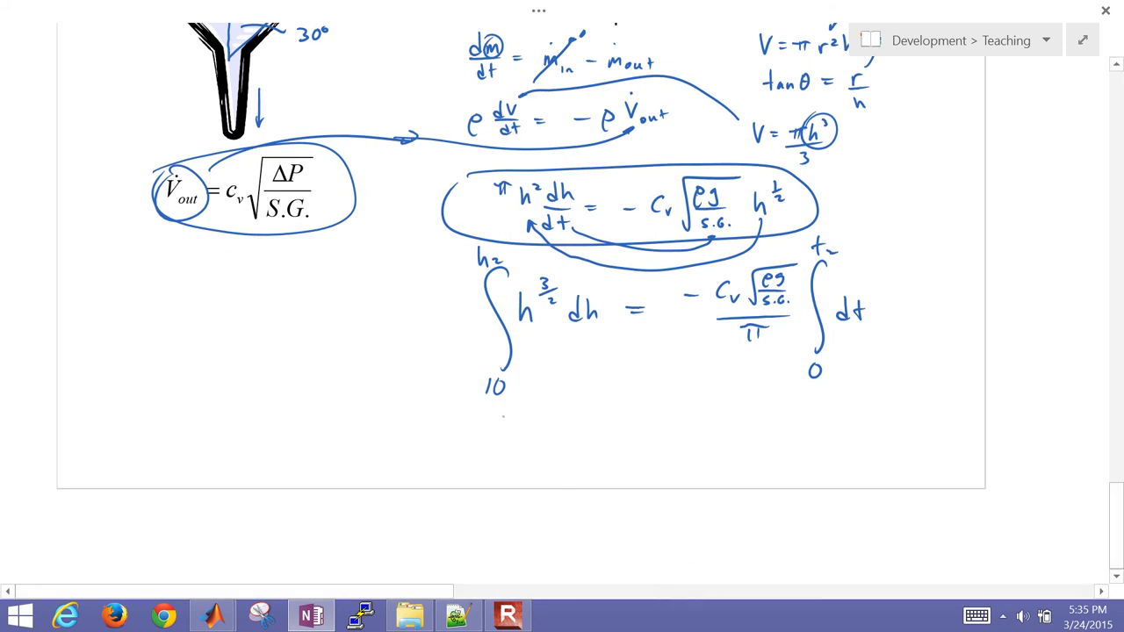
# Write (2/5)(h₂^(5/2) − h₁^(5/2)) = −(Cv√(ρg/S.G.)/π)(t₂ − 0), circle it, and note h₁ = 10.
pyautogui.write('2/5')
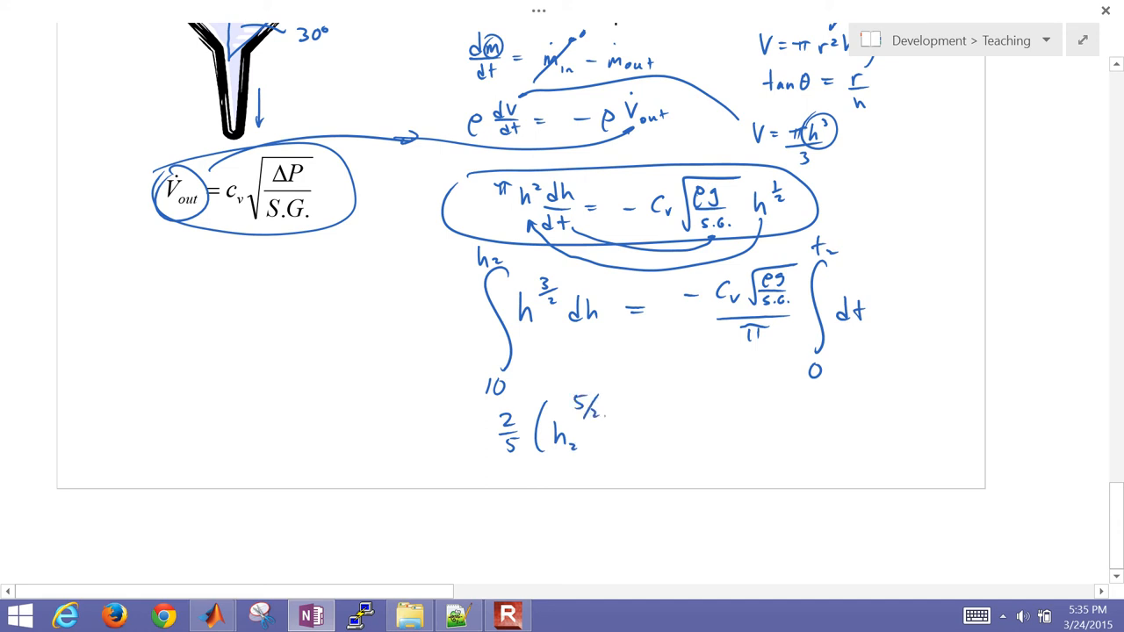
pyautogui.moveTo(606, 430); pyautogui.dragTo(649, 439)
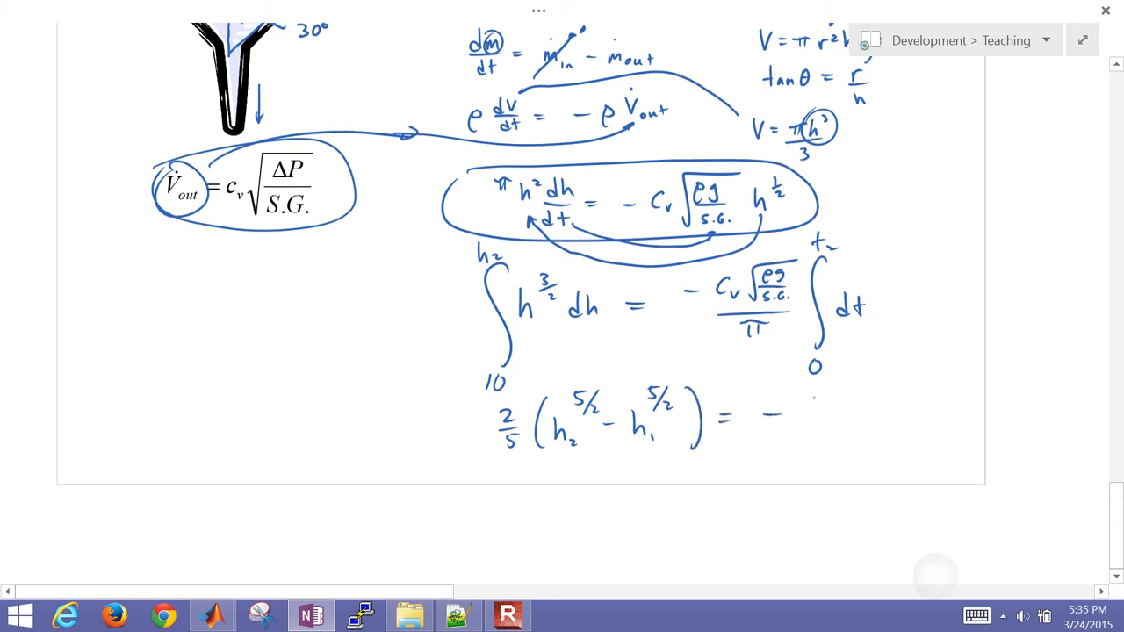
pyautogui.moveTo(799, 387); pyautogui.dragTo(887, 404)
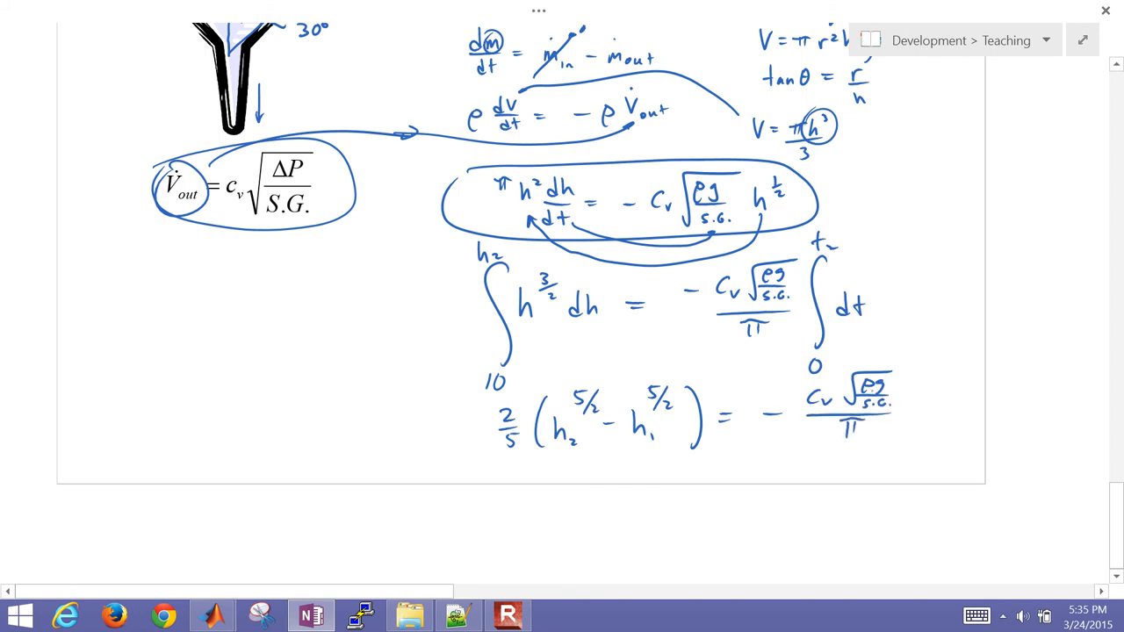
pyautogui.click(918, 413)
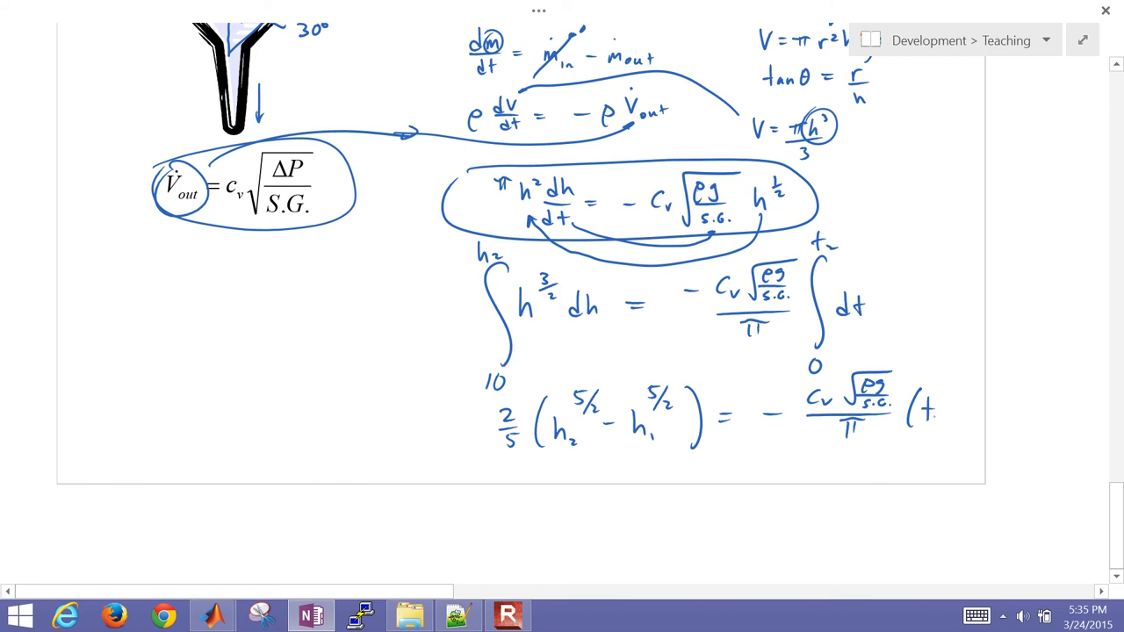
pyautogui.moveTo(944, 412); pyautogui.dragTo(992, 431)
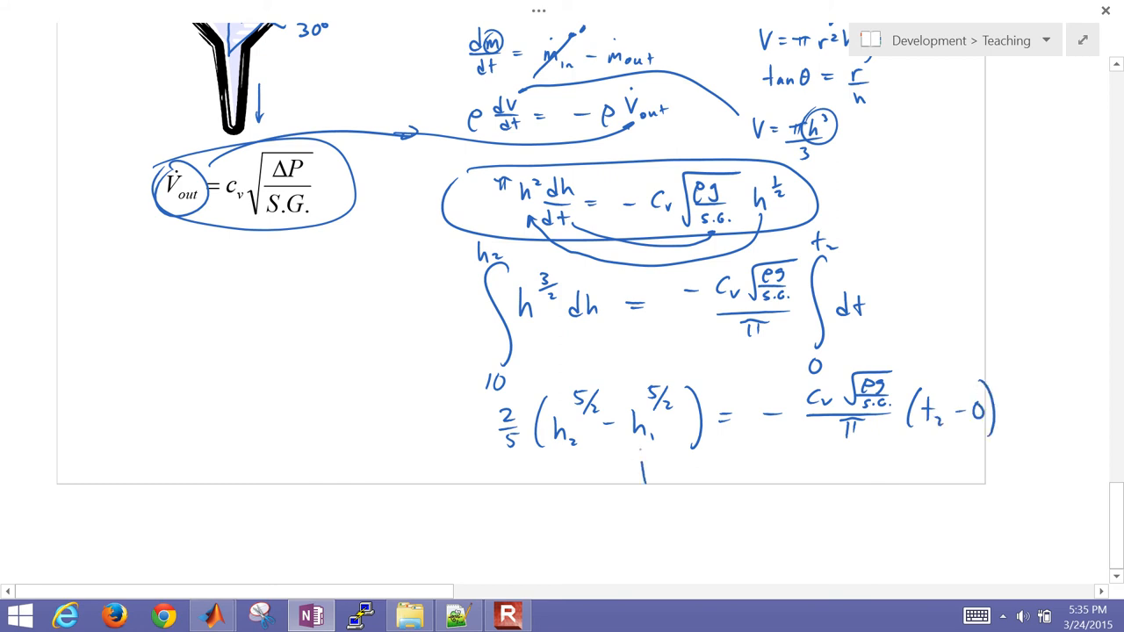
pyautogui.moveTo(641, 474); pyautogui.dragTo(658, 491)
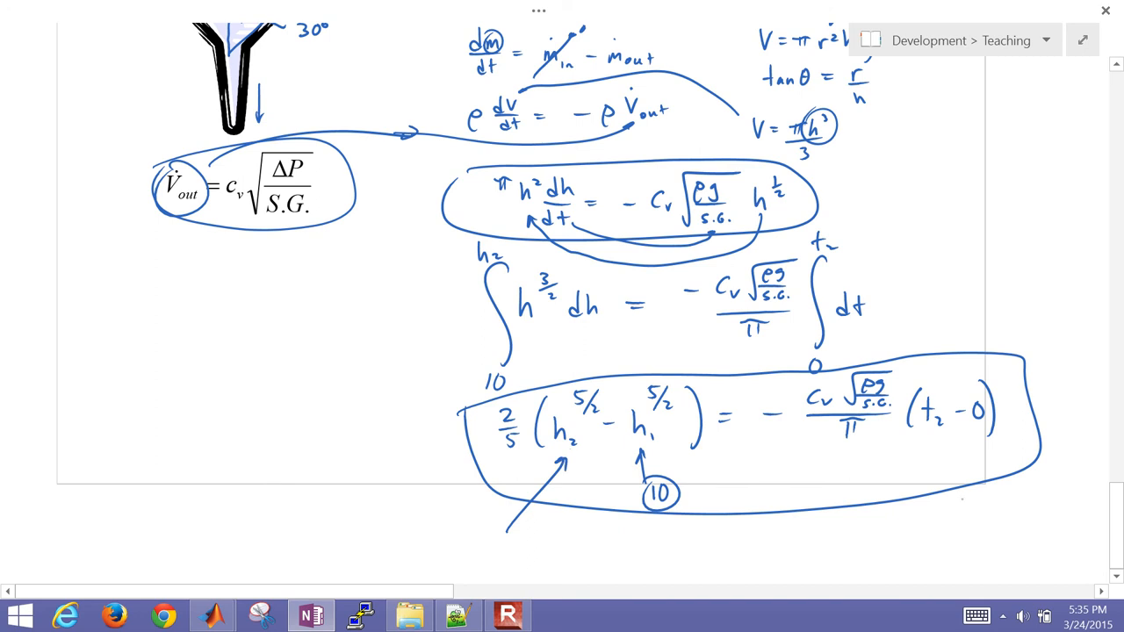
pyautogui.moveTo(957, 505); pyautogui.dragTo(936, 443)
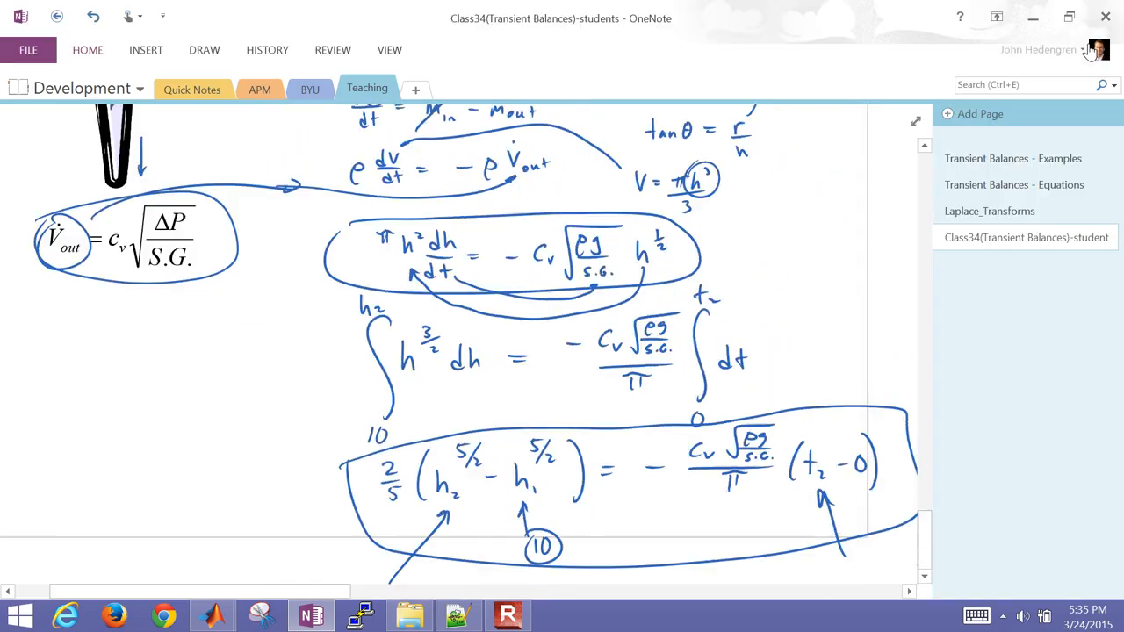
# Select the apm folder in Example_4 in File Explorer and launch the web browser.
pyautogui.click(408, 614)
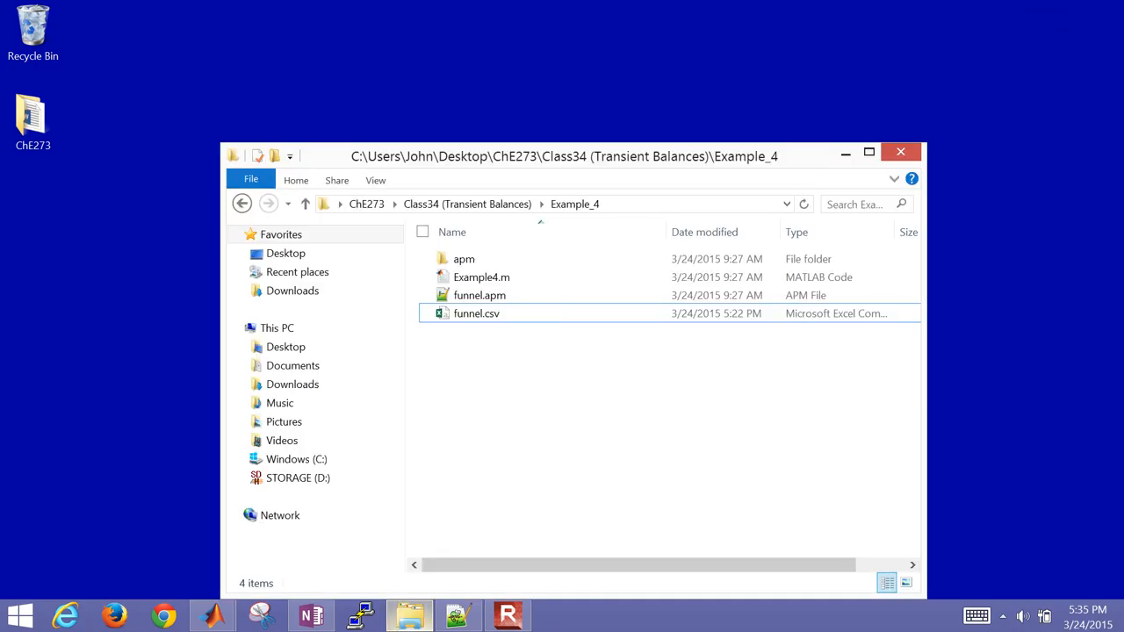
pyautogui.click(464, 258)
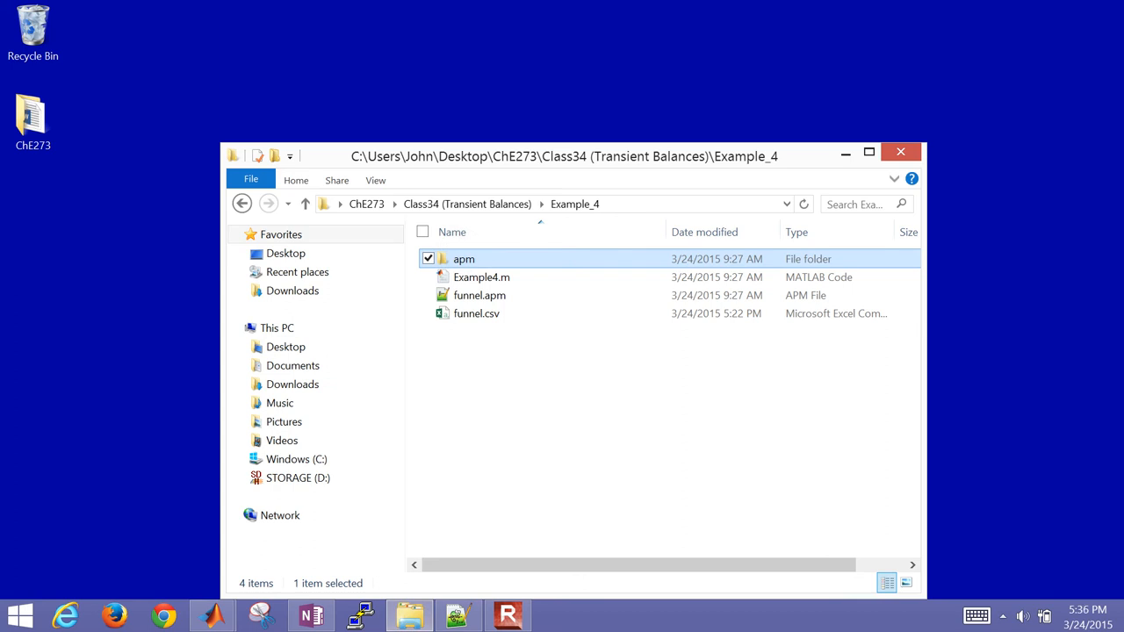
pyautogui.click(66, 615)
pyautogui.write('apm')
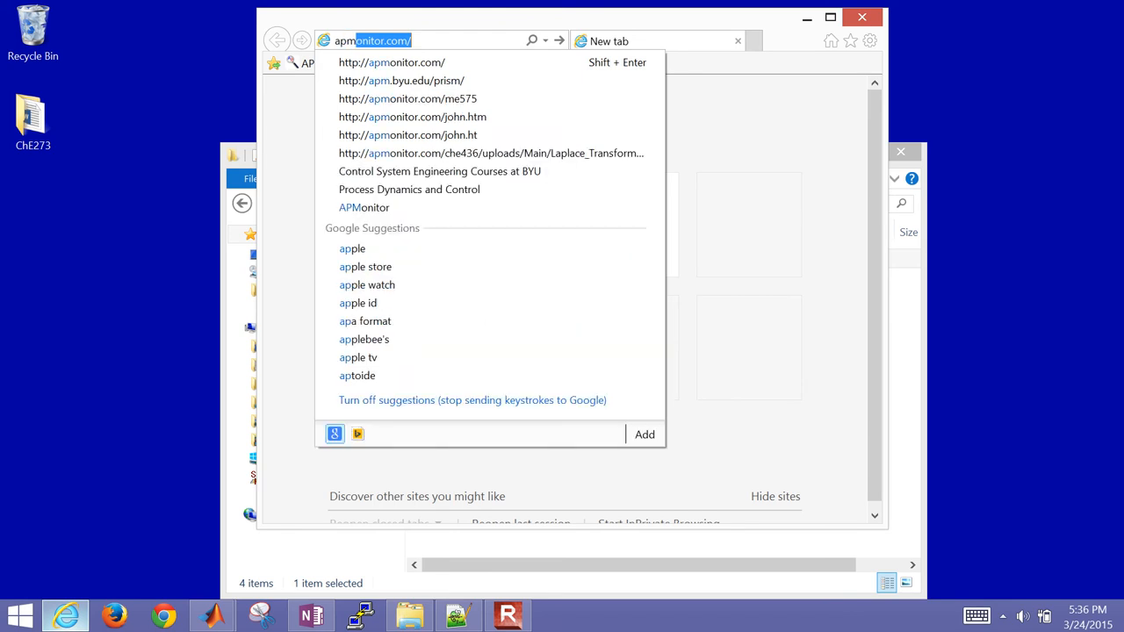
# Go to apmonitor.com, maximize the browser, and open the APM MATLAB Interface page.
pyautogui.click(392, 62)
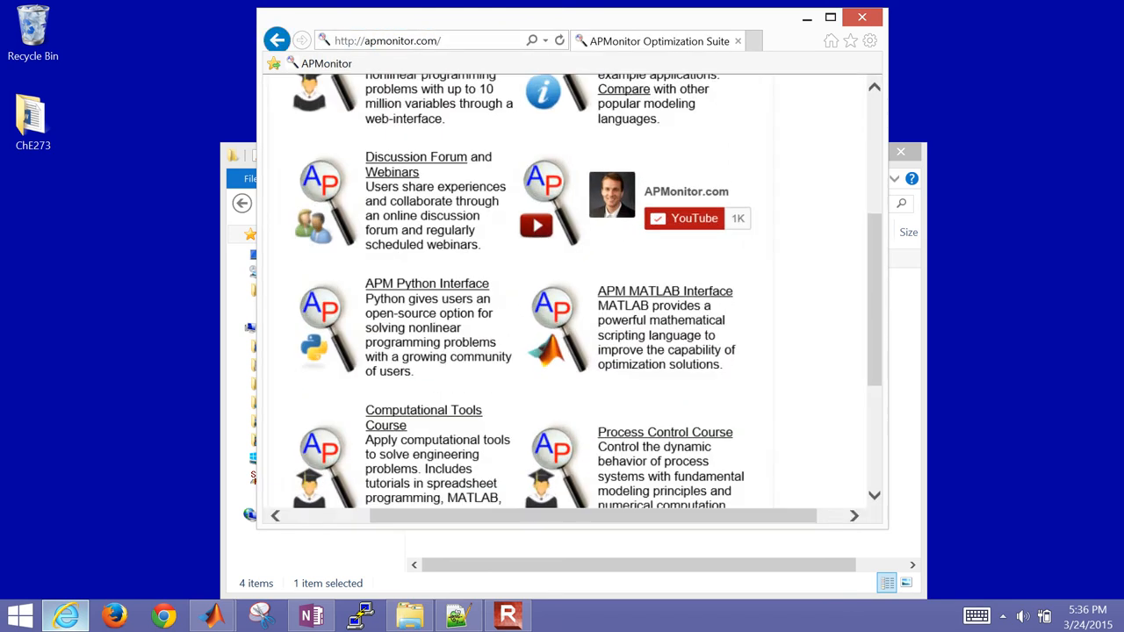
pyautogui.click(830, 16)
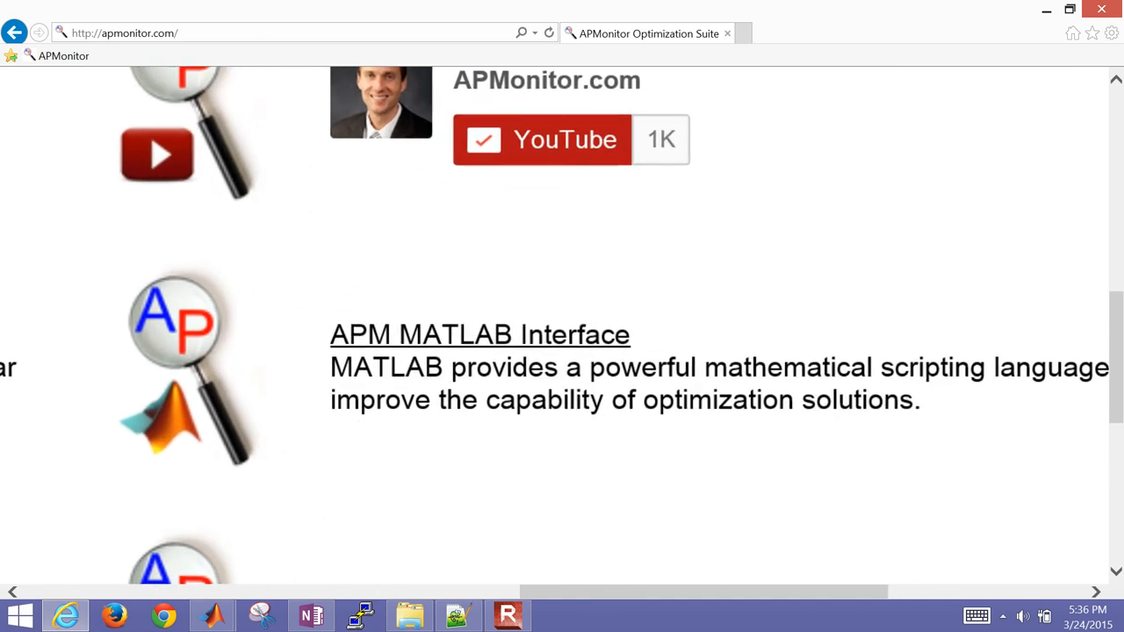
pyautogui.click(479, 333)
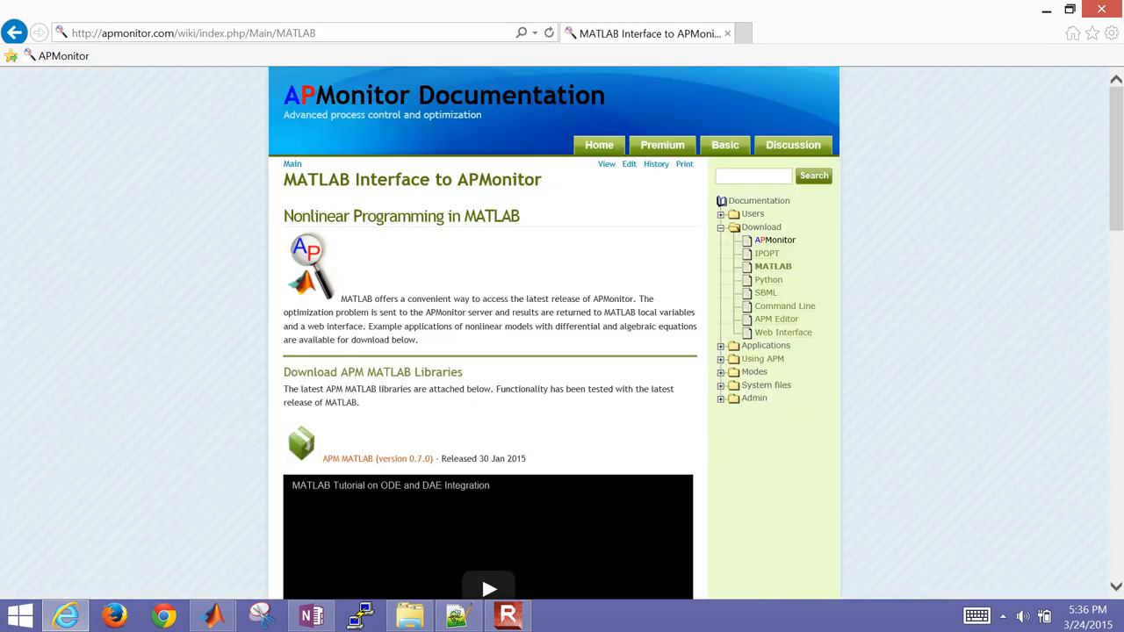
pyautogui.scroll(-3)
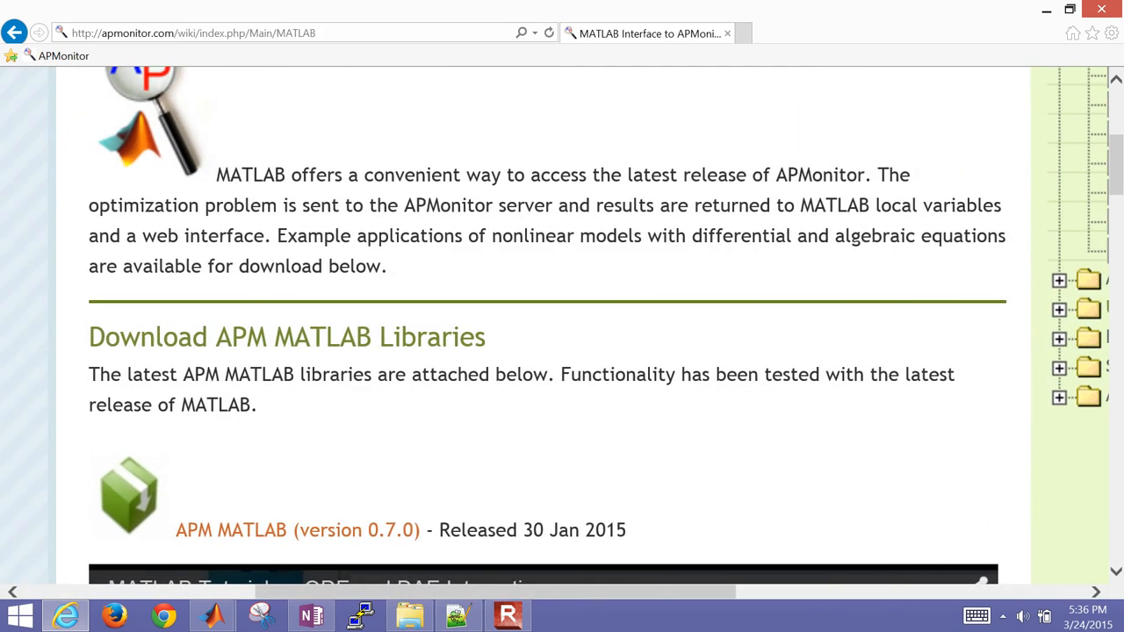
# Open the APM MATLAB version 0.7.0 zip without saving and inspect its apm folder.
pyautogui.click(297, 530)
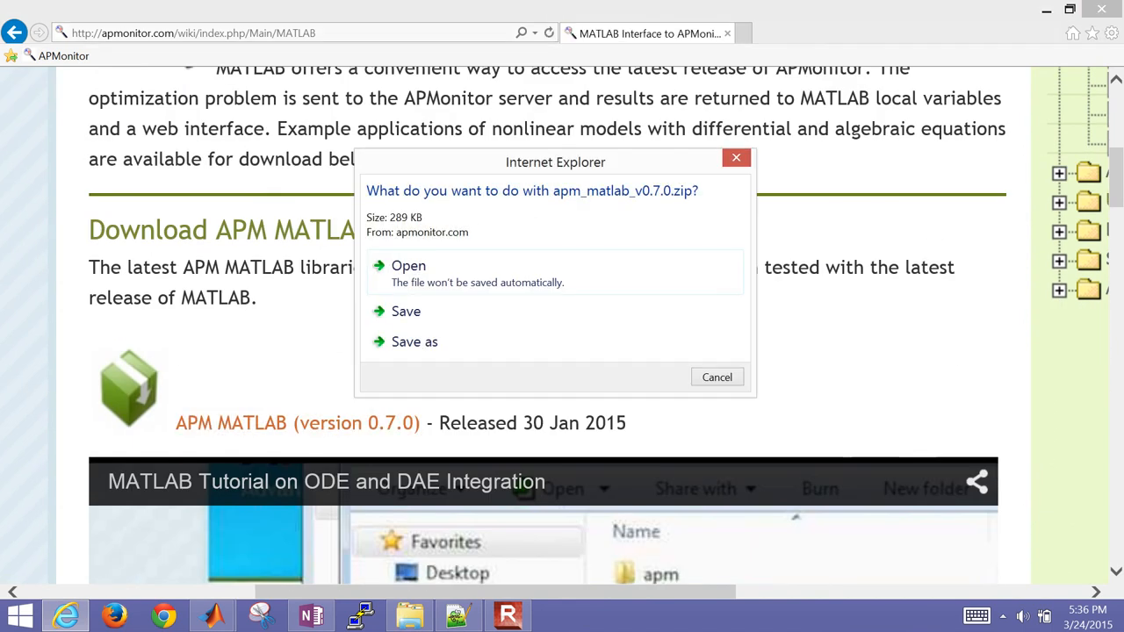
pyautogui.click(408, 265)
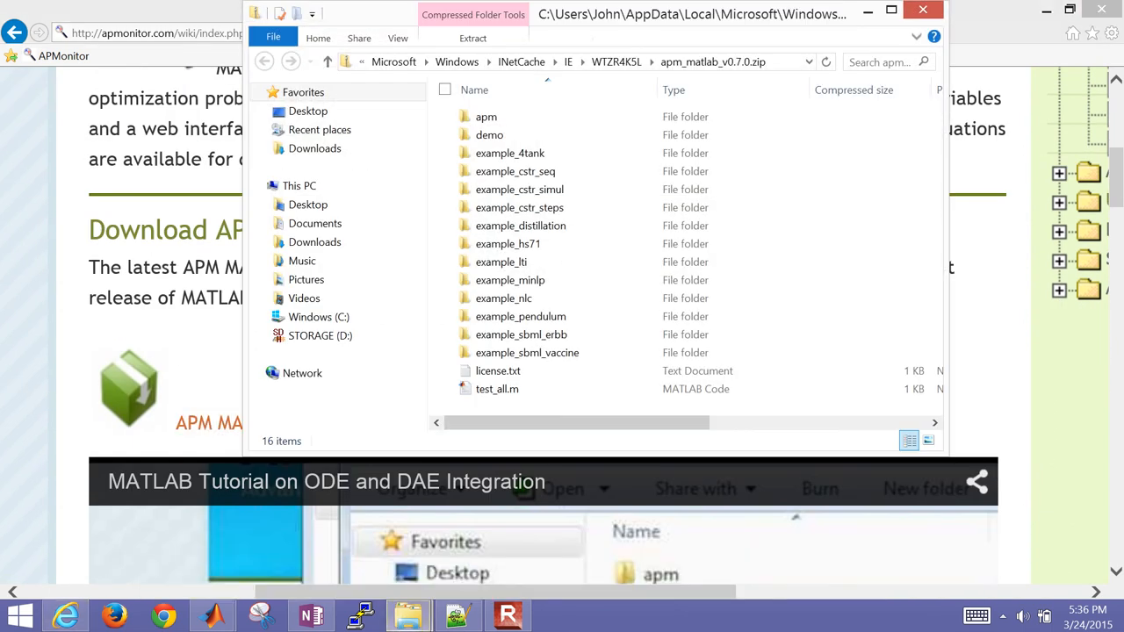
pyautogui.click(486, 116)
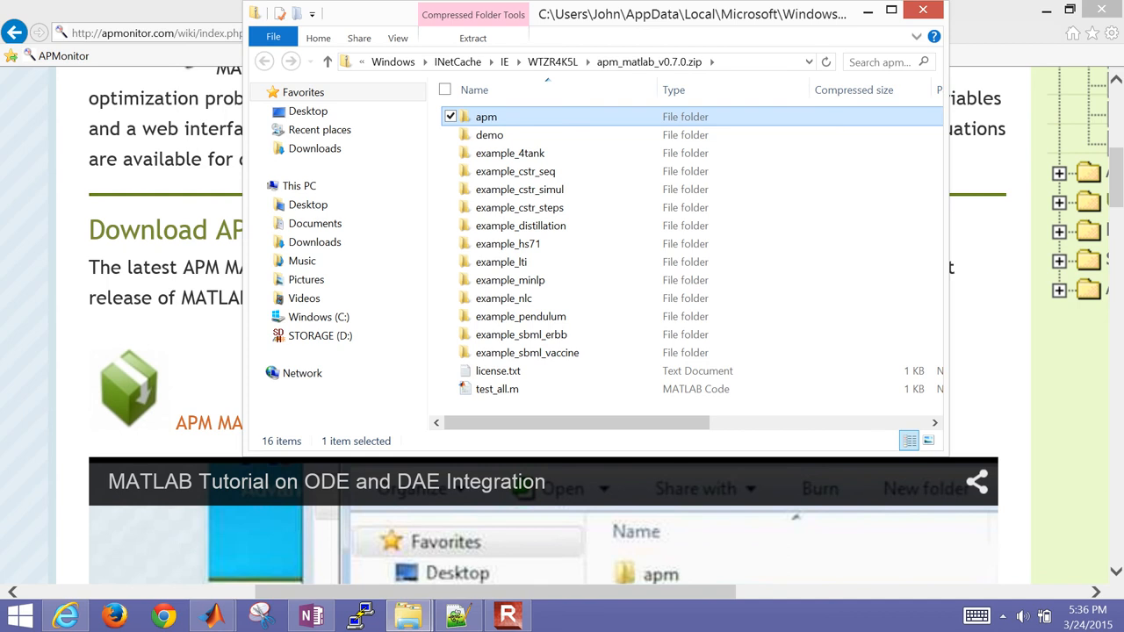
pyautogui.doubleClick(485, 116)
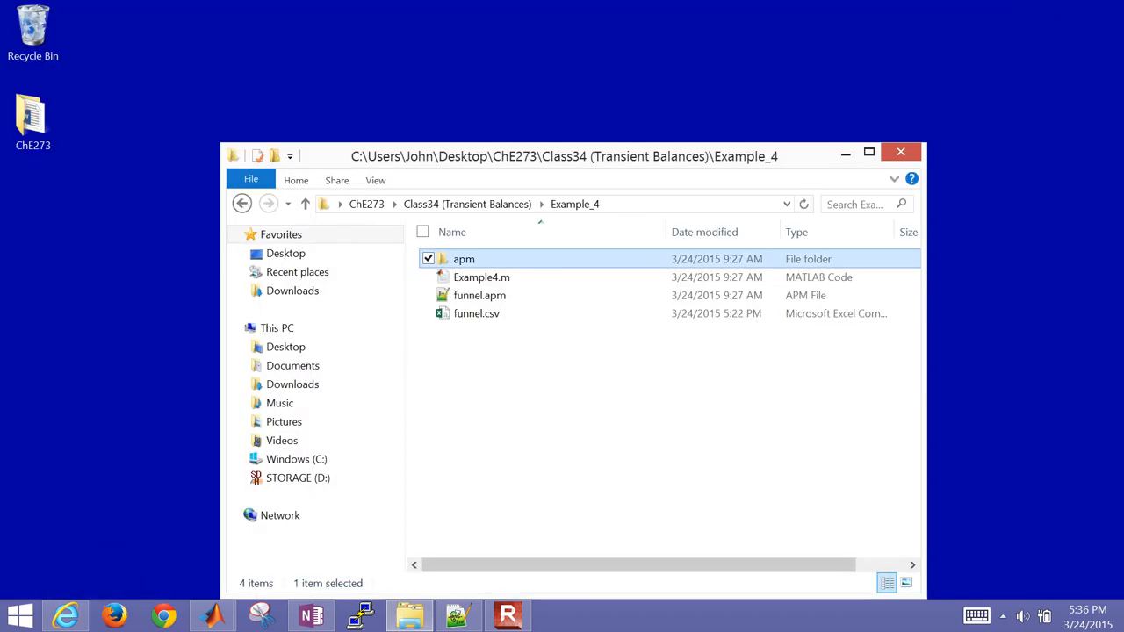
pyautogui.doubleClick(479, 295)
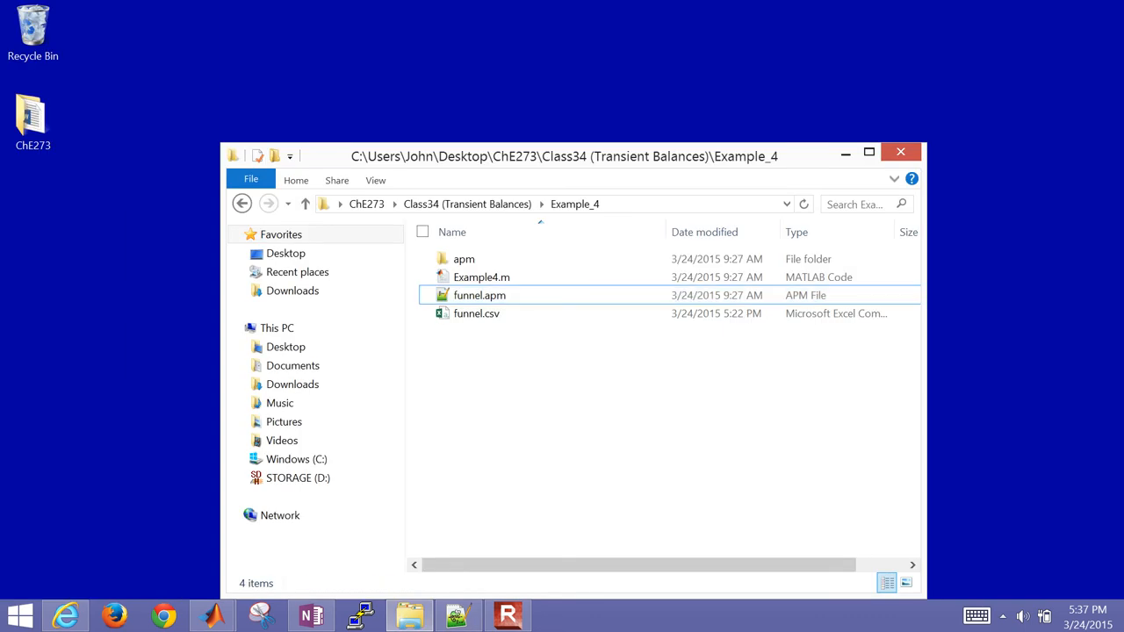
# Open funnel.csv in Excel and review its time column running from 0 to 75.
pyautogui.doubleClick(476, 313)
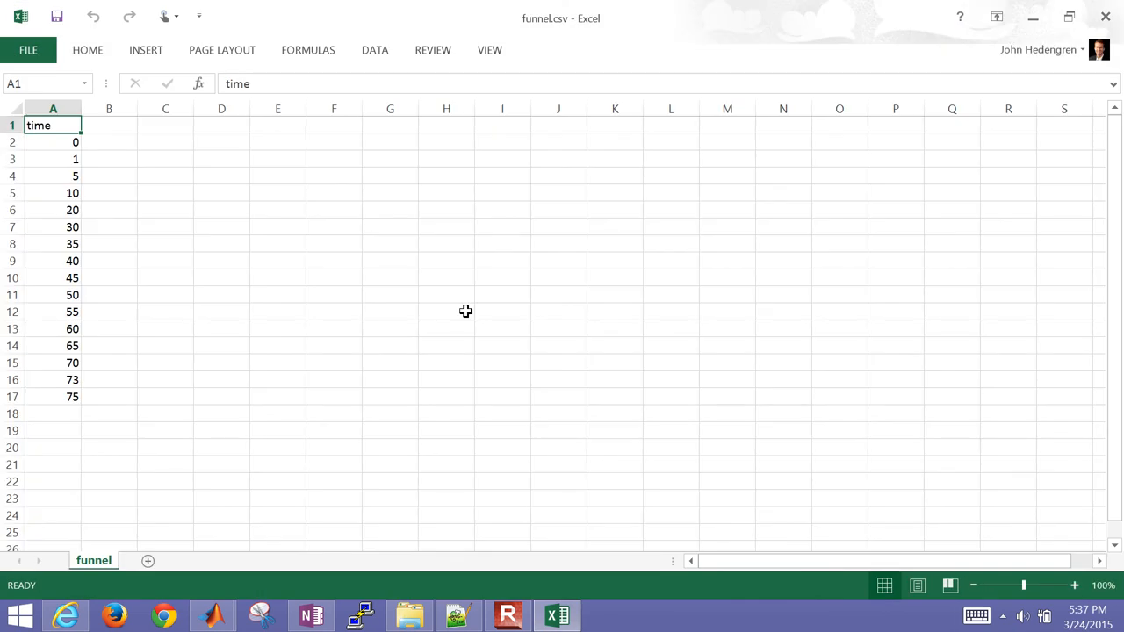
pyautogui.moveTo(53, 125); pyautogui.dragTo(52, 159)
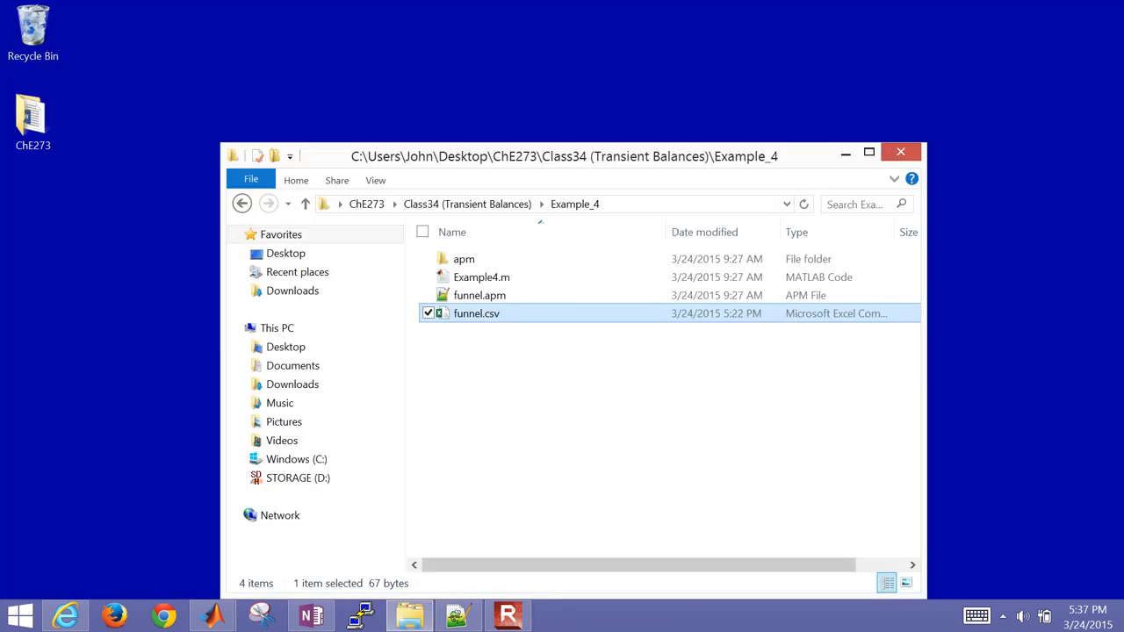
# Open Example4.m in MATLAB and highlight the addpath and apm_solve lines.
pyautogui.doubleClick(481, 277)
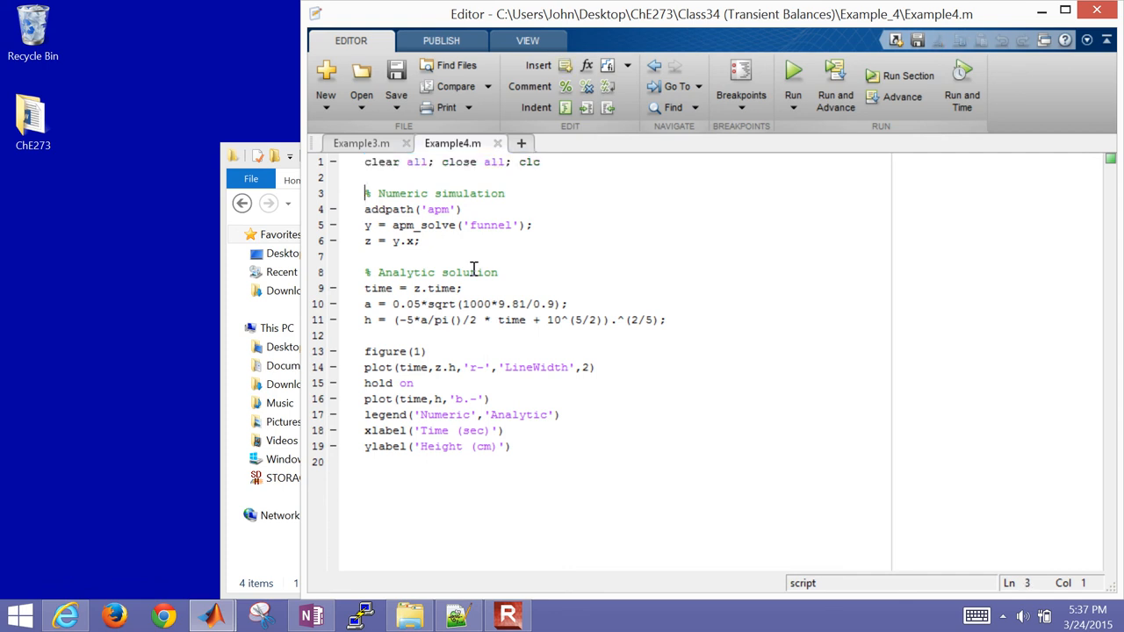
pyautogui.moveTo(366, 193); pyautogui.dragTo(365, 256)
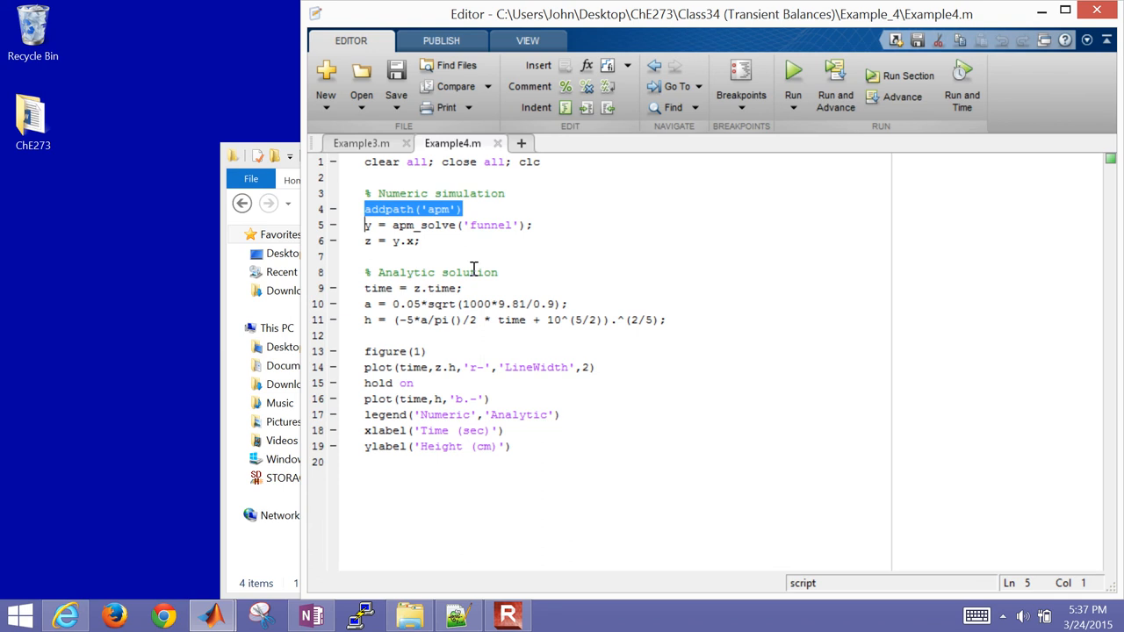
pyautogui.click(365, 240)
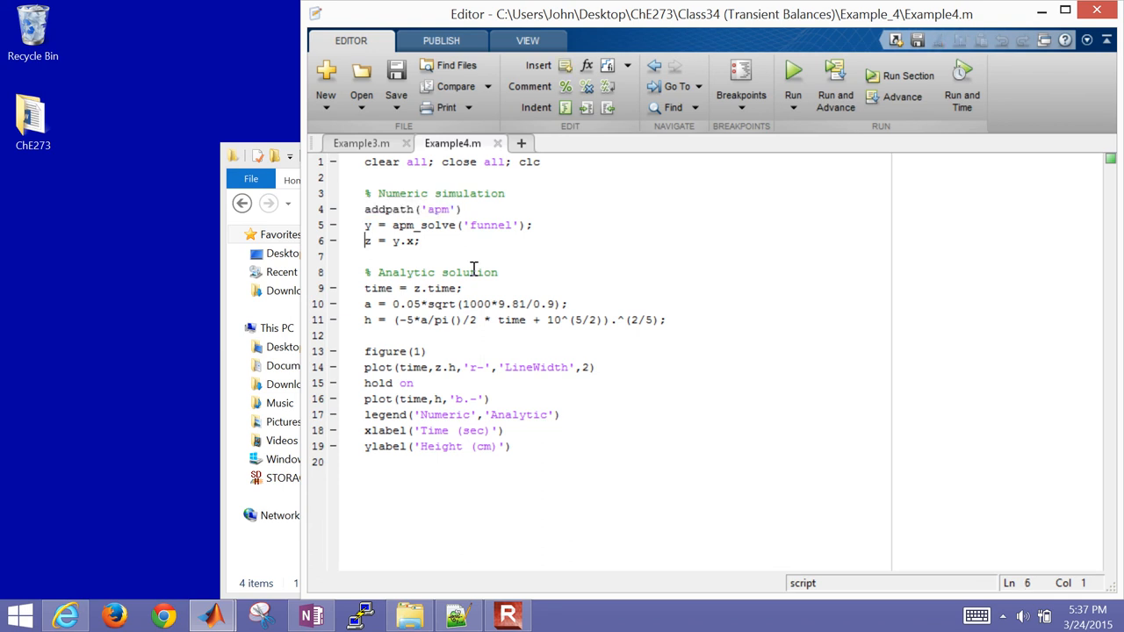
pyautogui.tripleClick(448, 225)
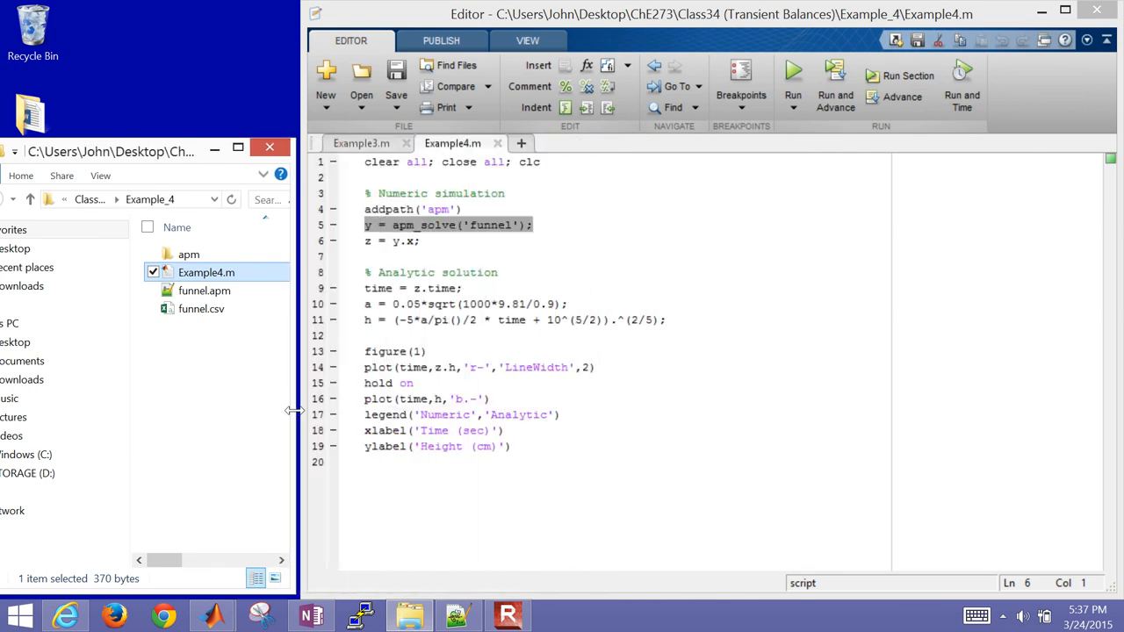
pyautogui.click(203, 289)
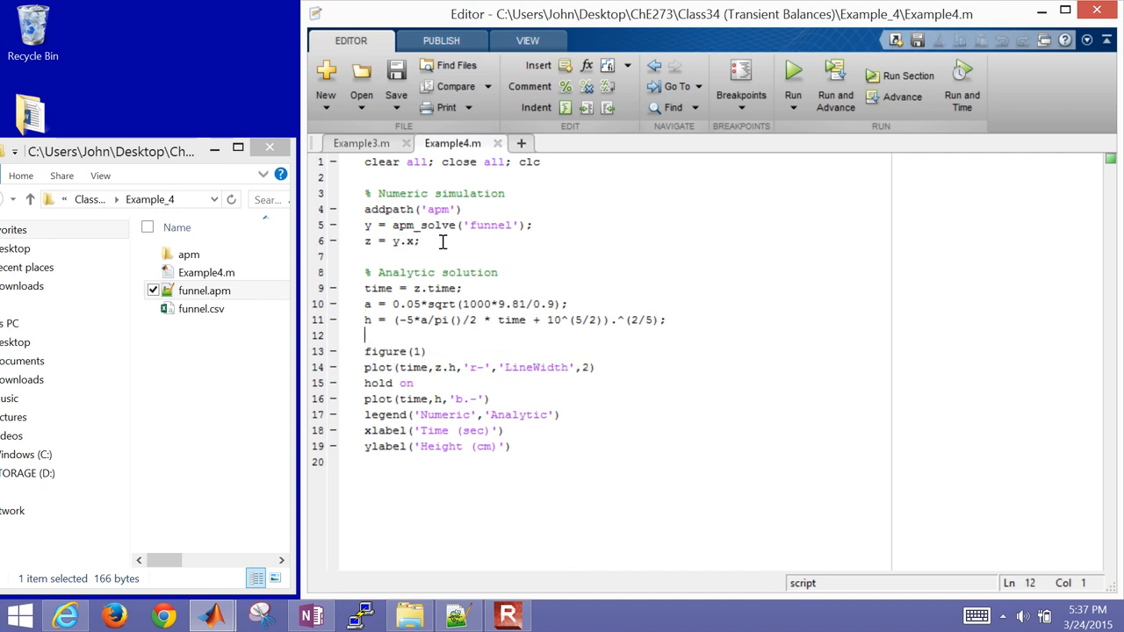
pyautogui.moveTo(365, 273); pyautogui.dragTo(666, 320)
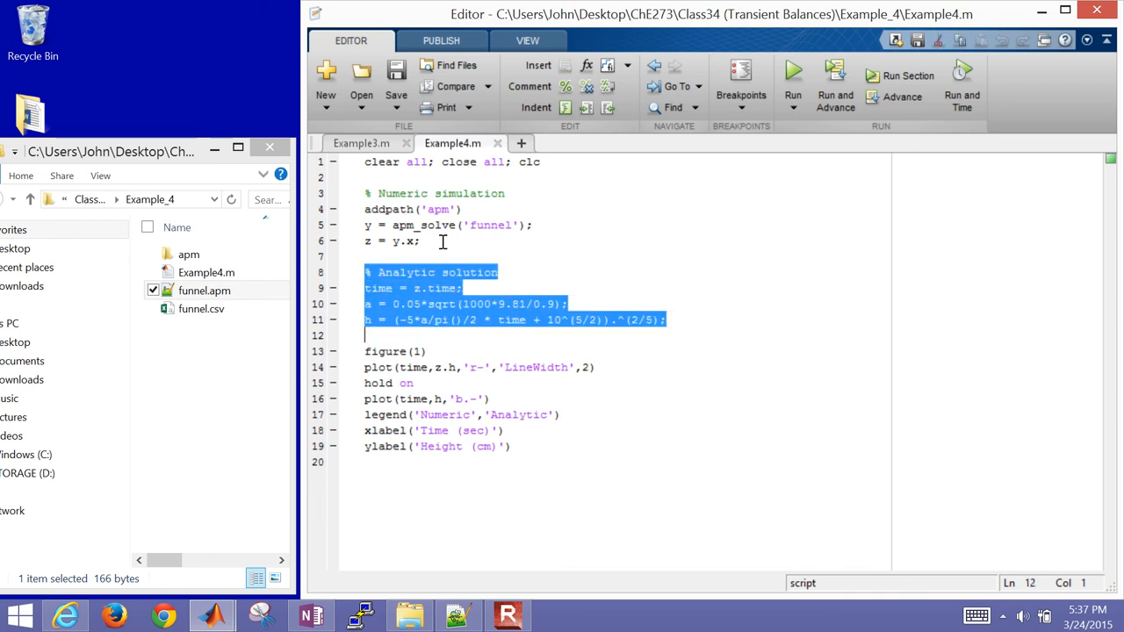
pyautogui.click(366, 351)
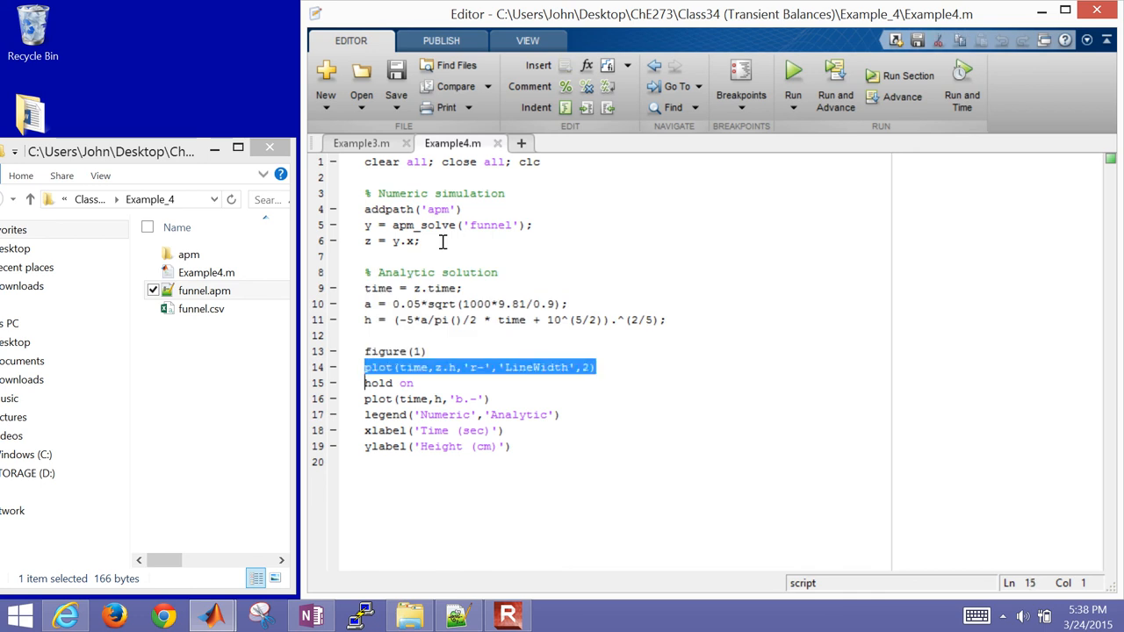
pyautogui.click(388, 383)
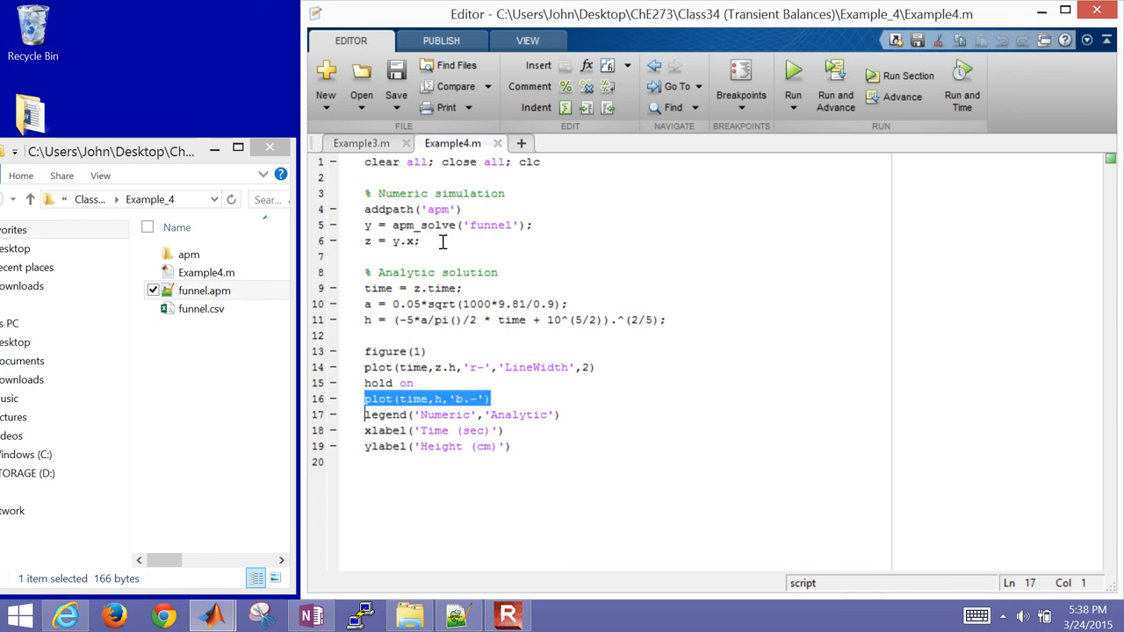
pyautogui.click(366, 414)
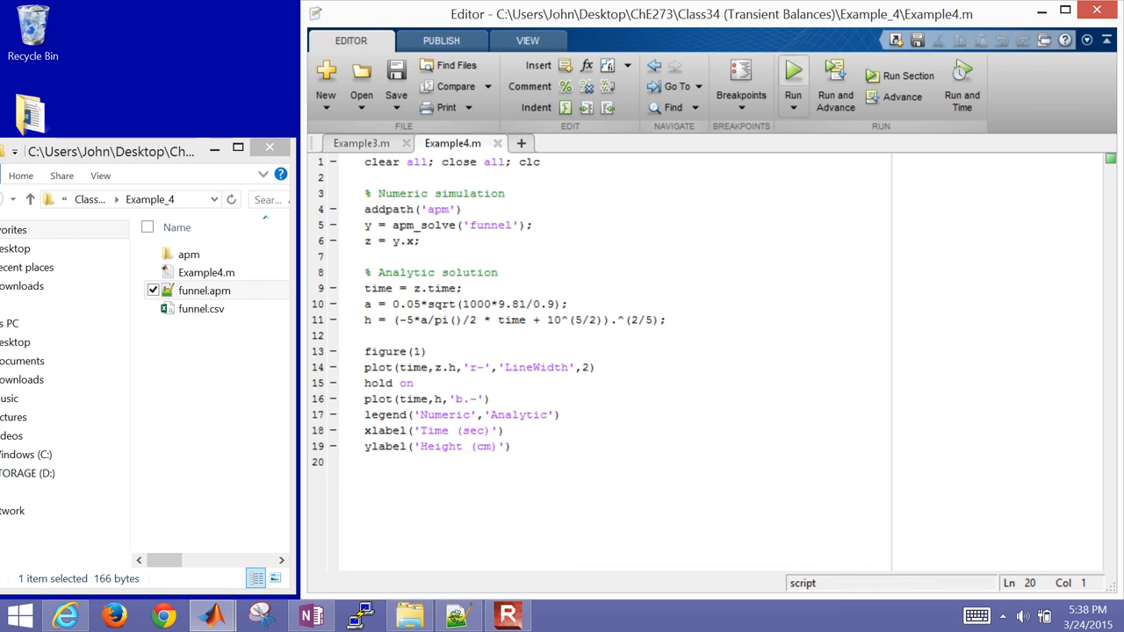
# Run Example4.m to plot numeric versus analytic funnel height over time.
pyautogui.click(792, 75)
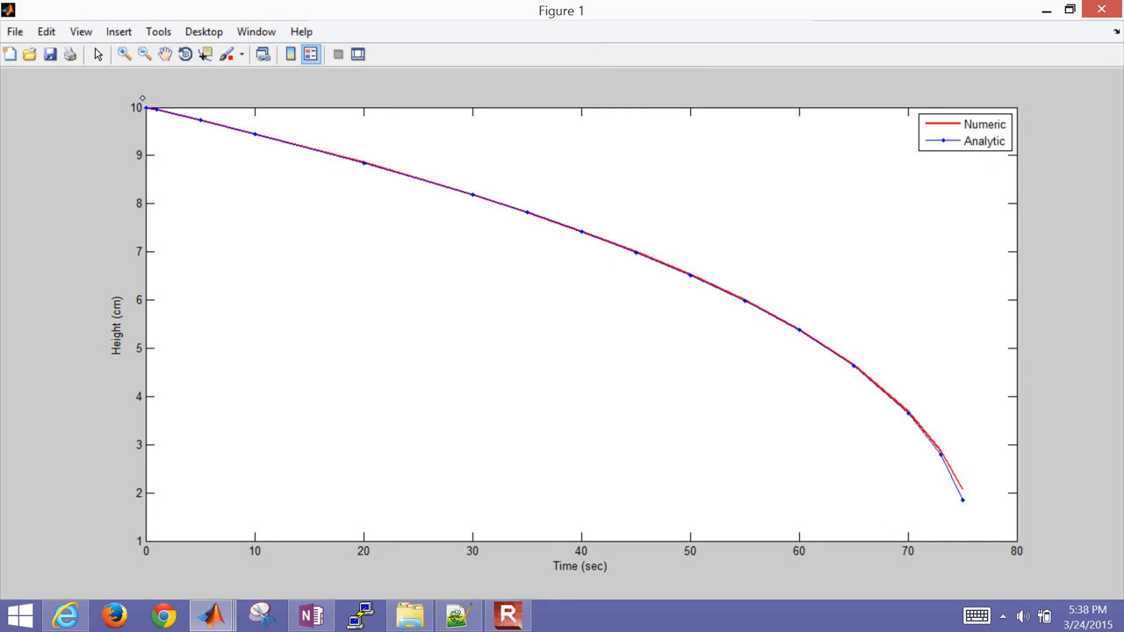
pyautogui.moveTo(590, 160)
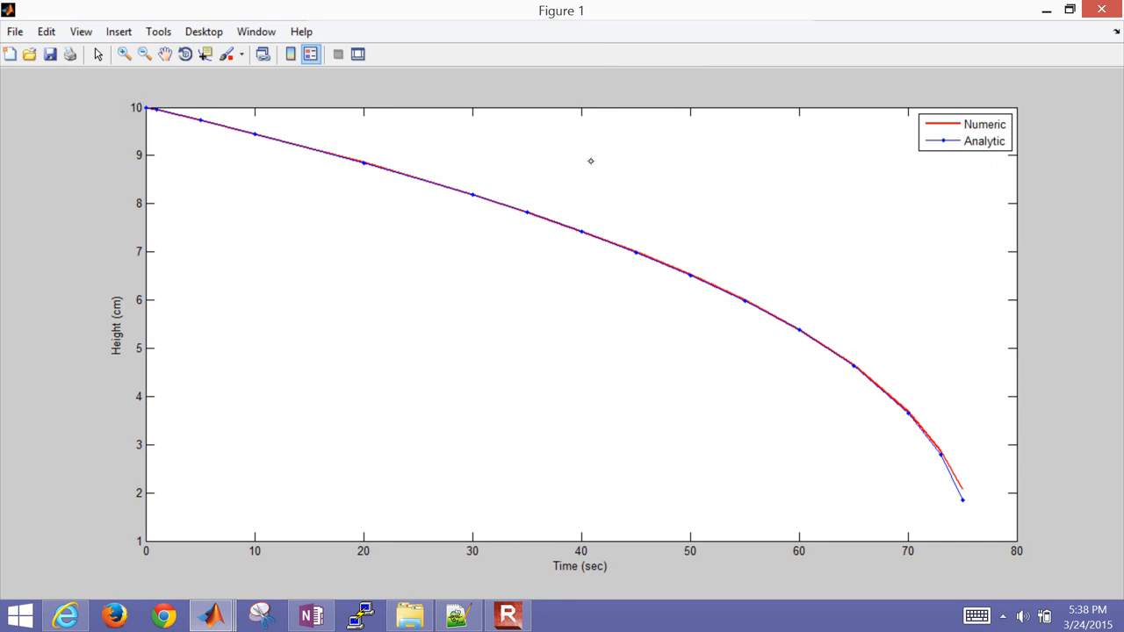
pyautogui.moveTo(969, 518)
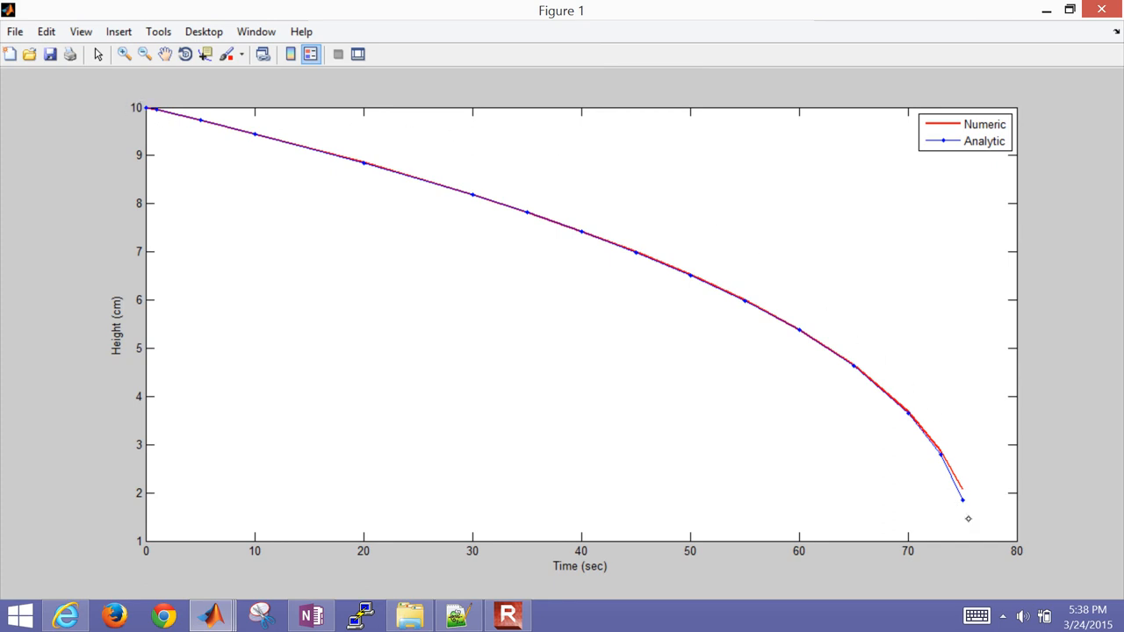
pyautogui.moveTo(946, 518)
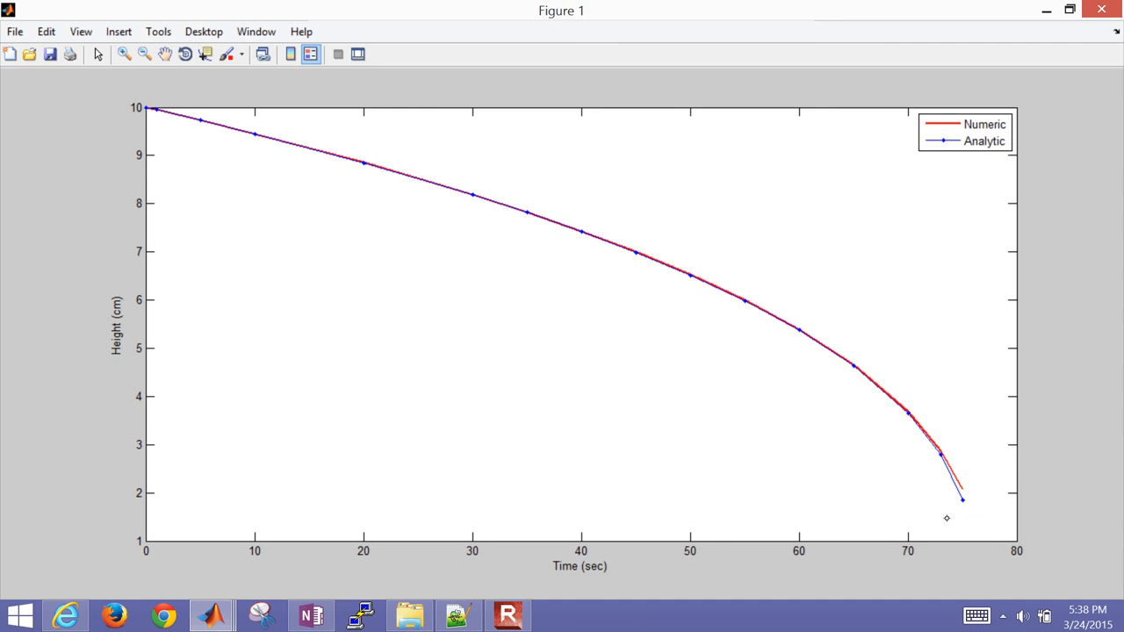
pyautogui.moveTo(840, 397)
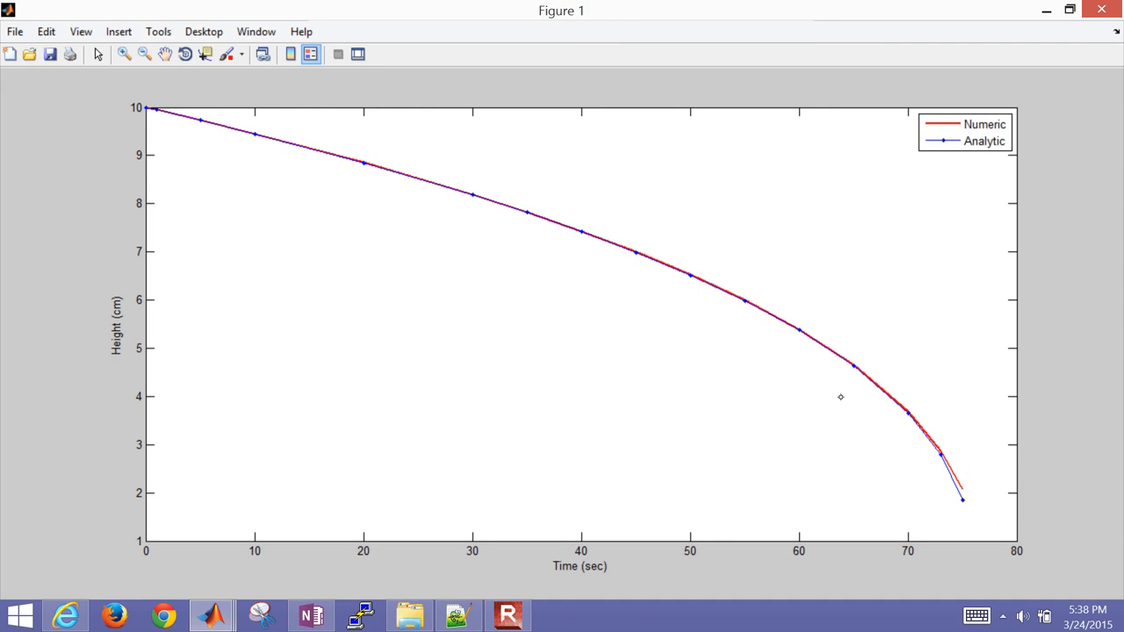
pyautogui.moveTo(304, 122)
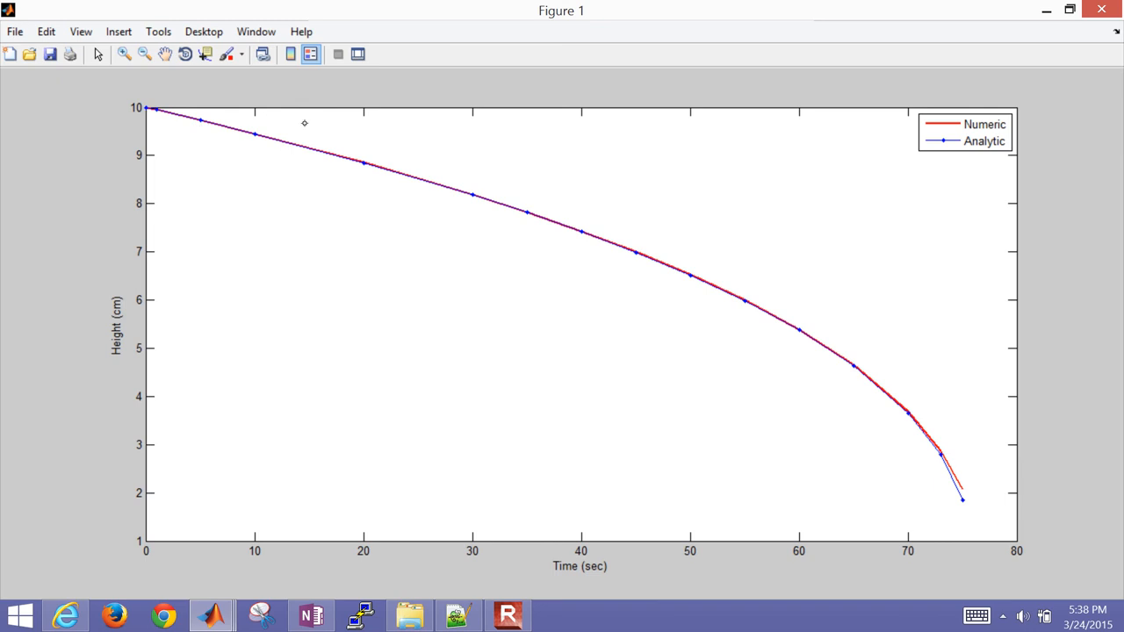
pyautogui.moveTo(806, 333)
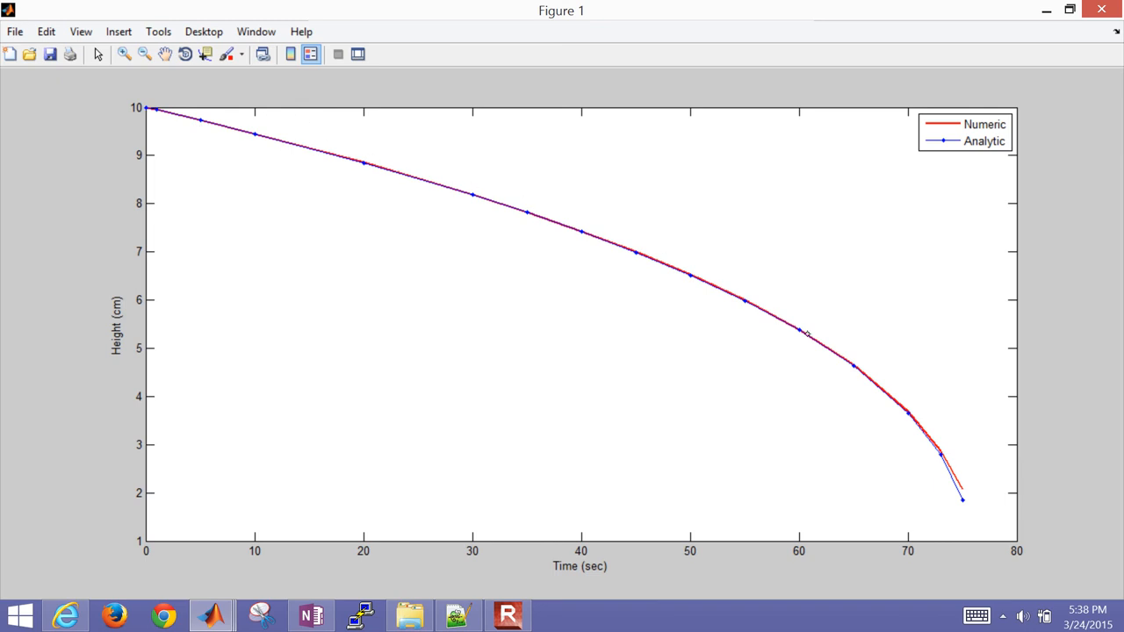
pyautogui.moveTo(806, 334)
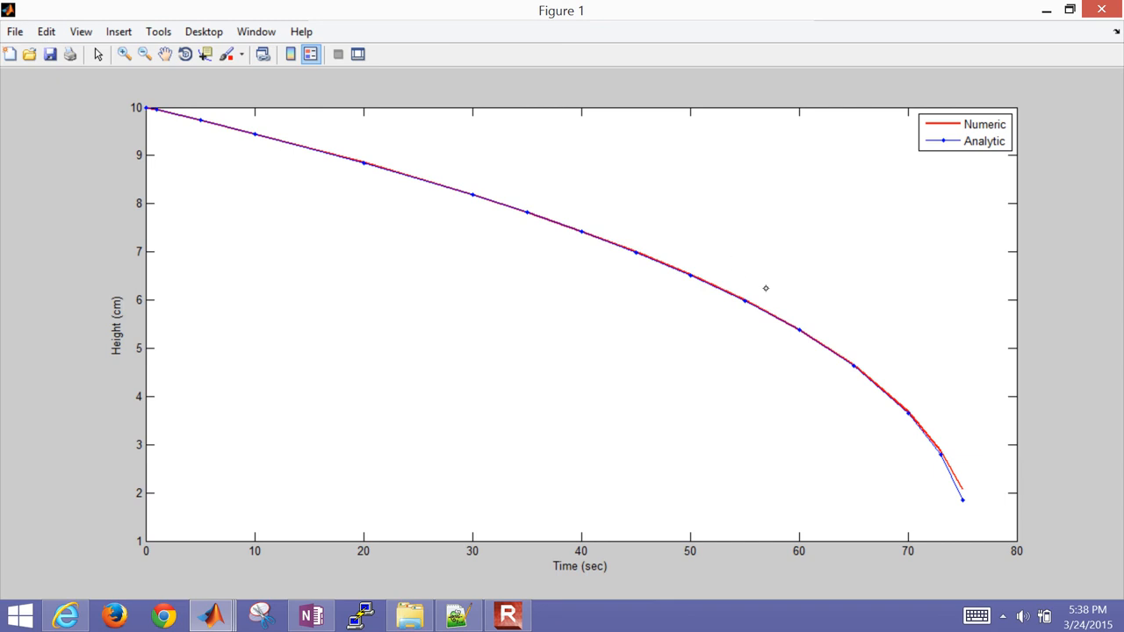
pyautogui.moveTo(960, 452)
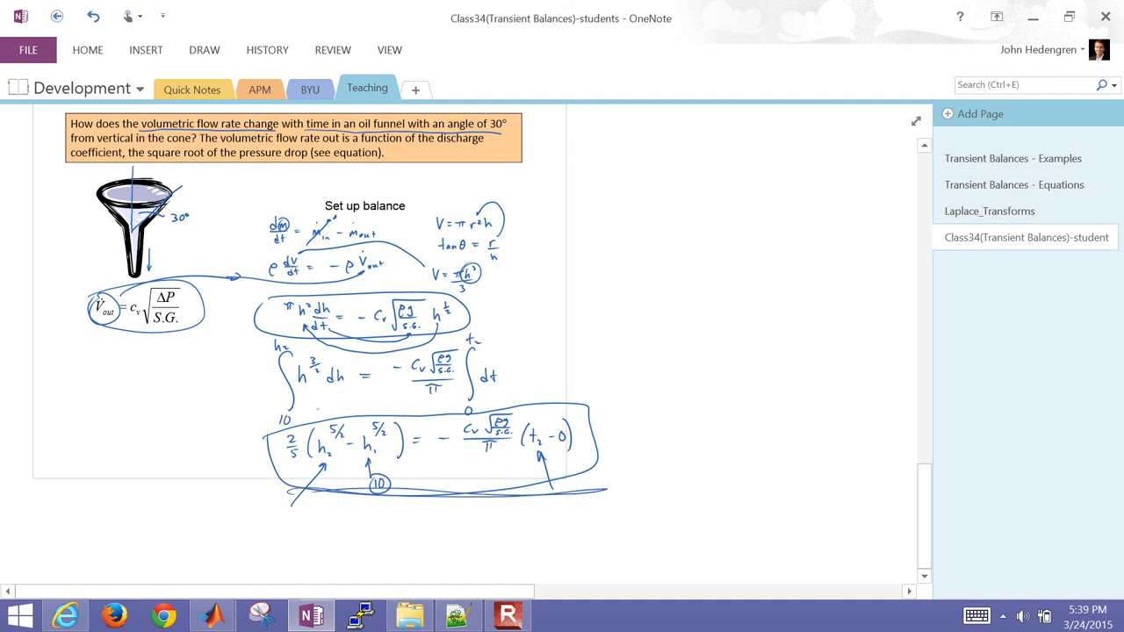
# Ink an arrow to the dh/dt equation and handwrite 'MATLAB' beside it.
pyautogui.moveTo(544, 290); pyautogui.dragTo(474, 312)
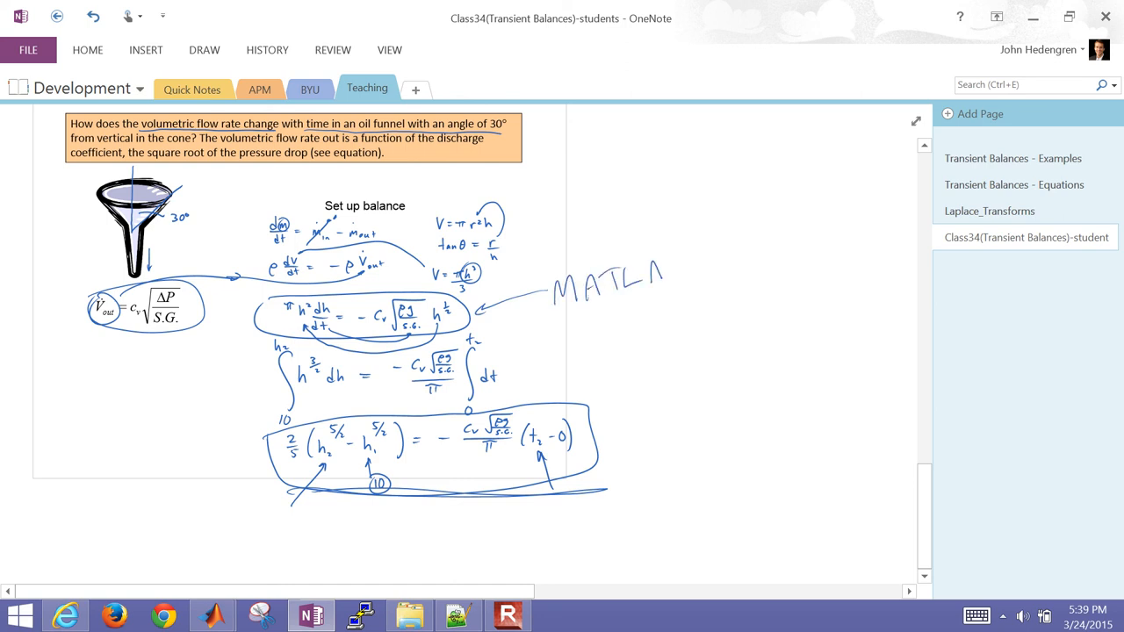
pyautogui.moveTo(663, 281); pyautogui.dragTo(685, 272)
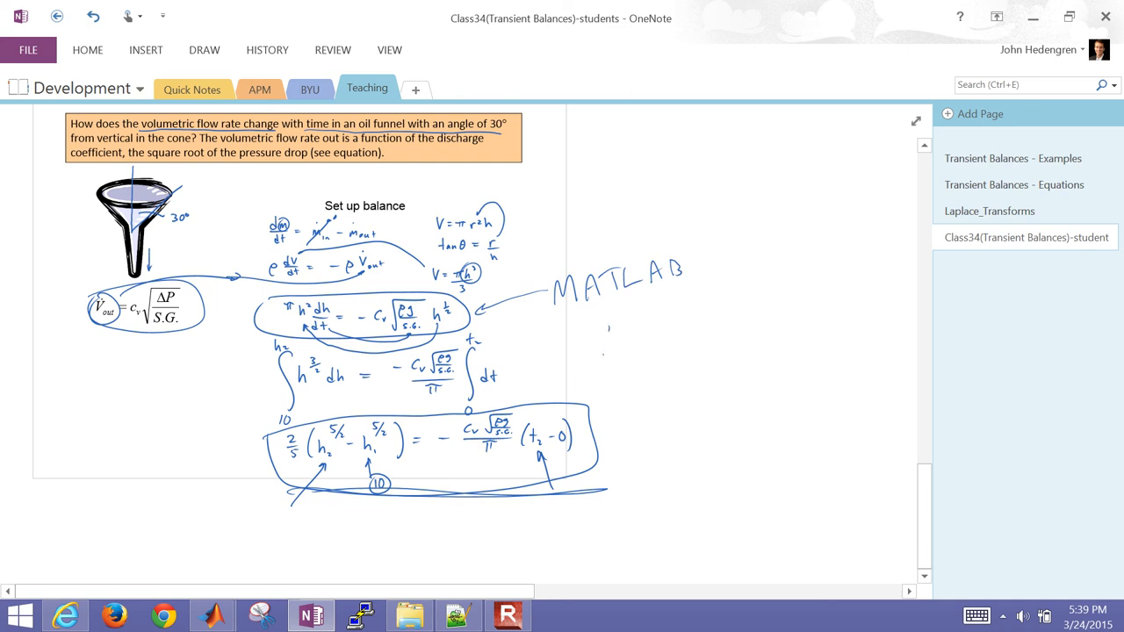